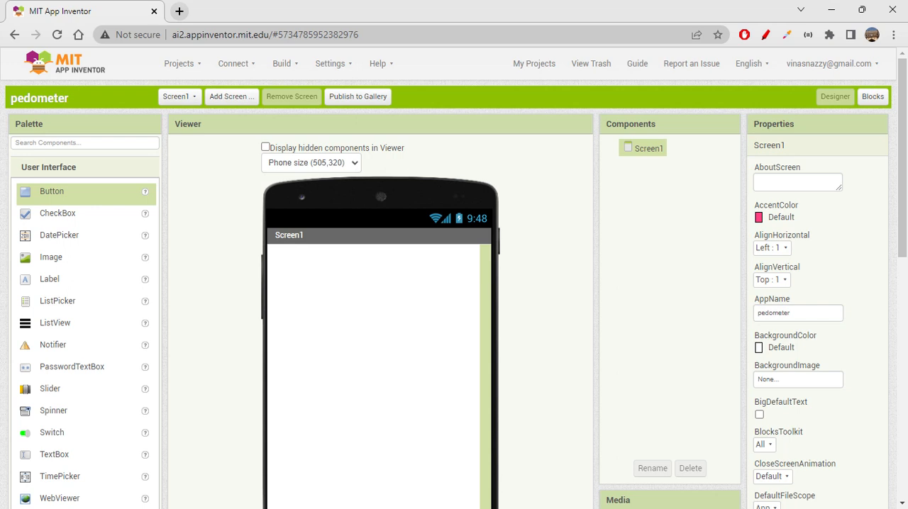
Set Screen1's AlignHorizontal to Center
scroll(down, 3)
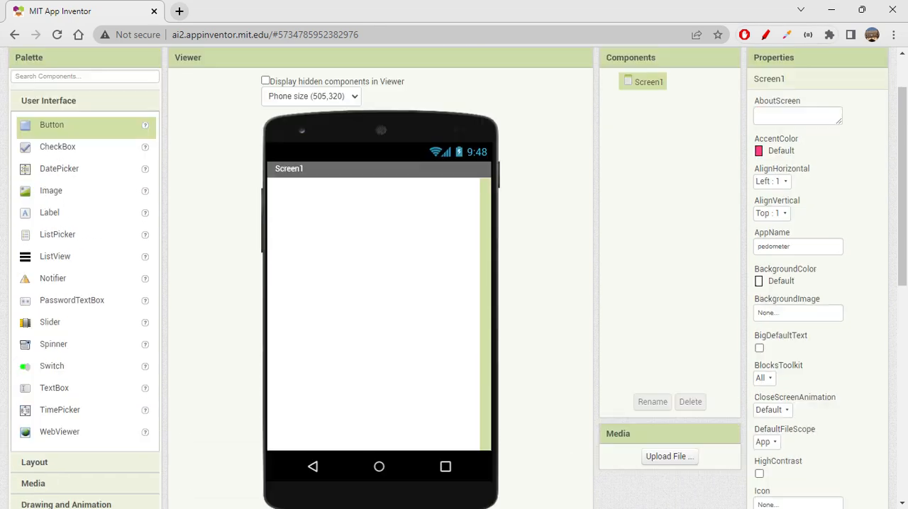
click(772, 182)
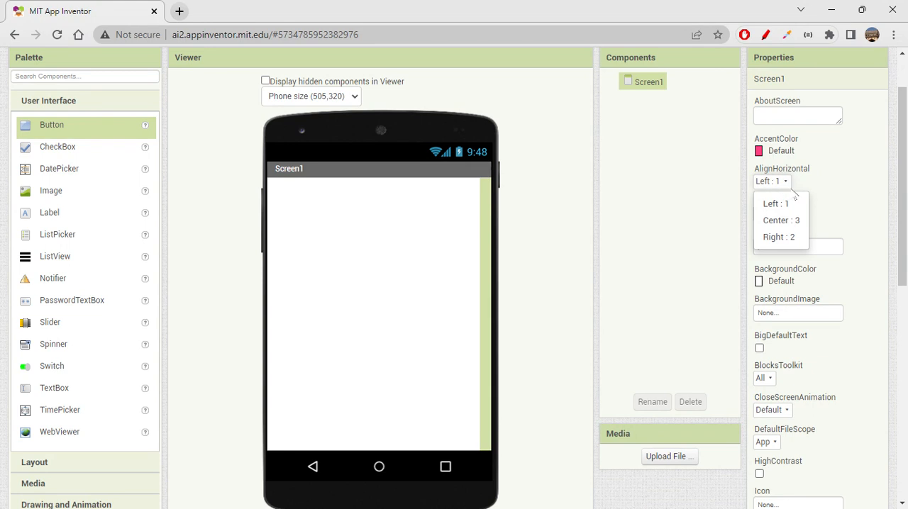
click(780, 219)
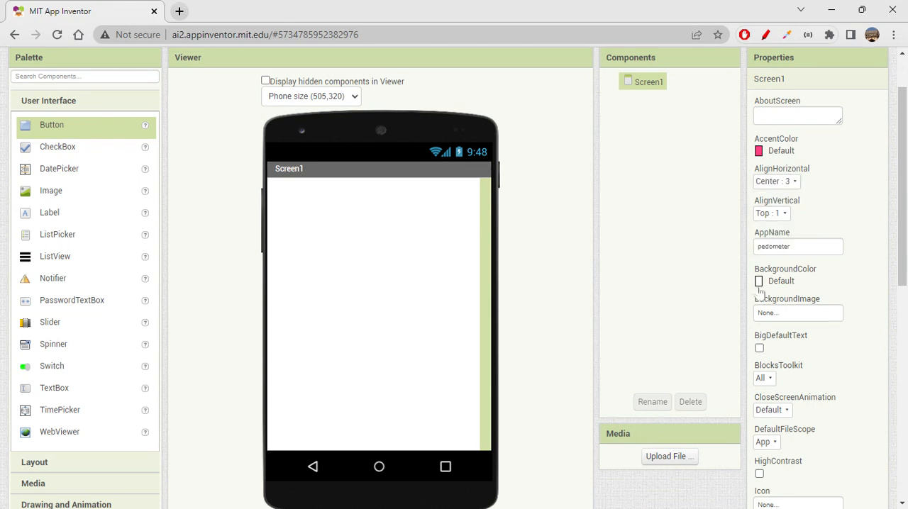
Give the screen a custom light green background and enable BigDefaultText
click(780, 281)
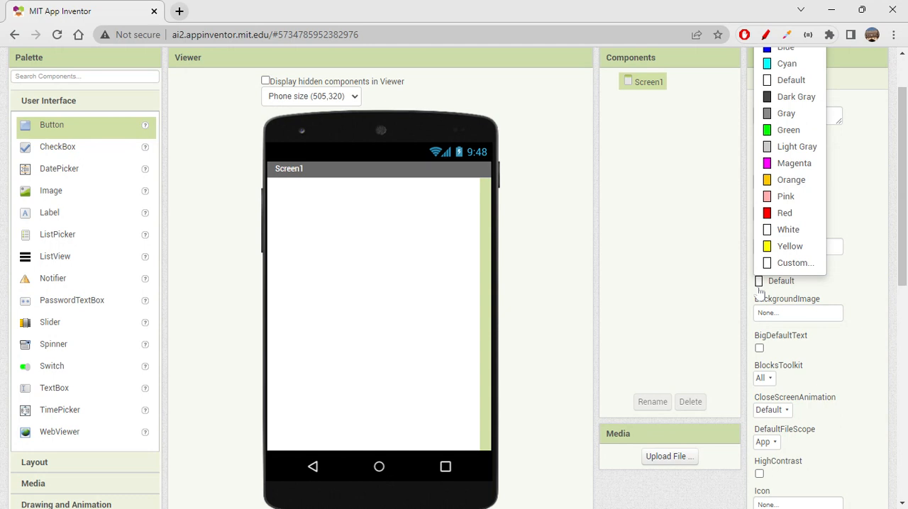
click(788, 247)
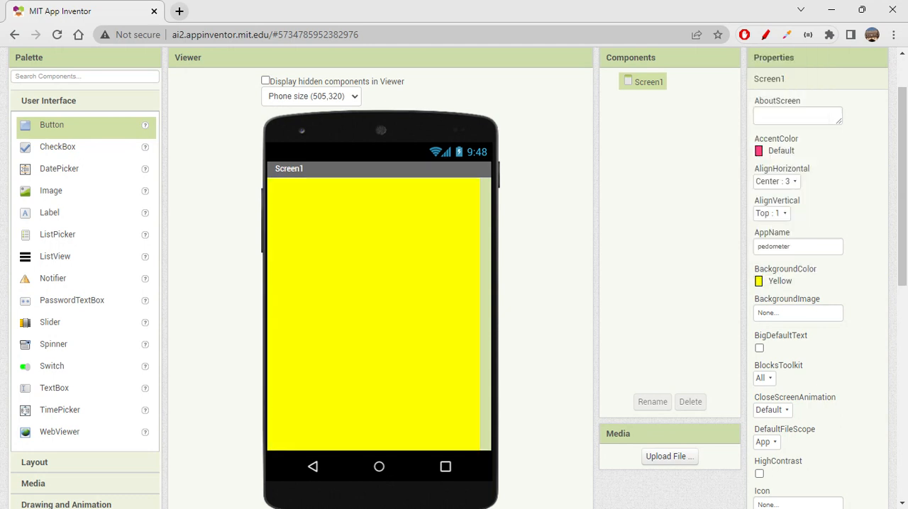
click(757, 281)
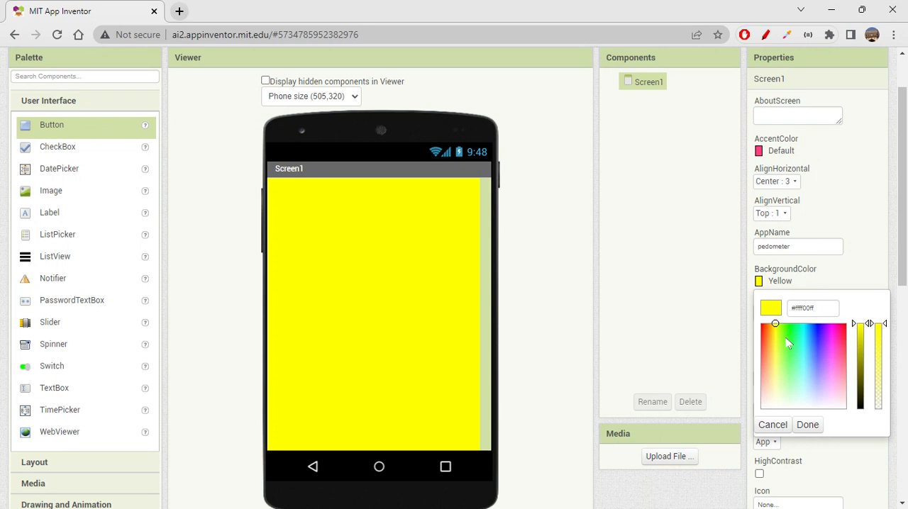
click(785, 348)
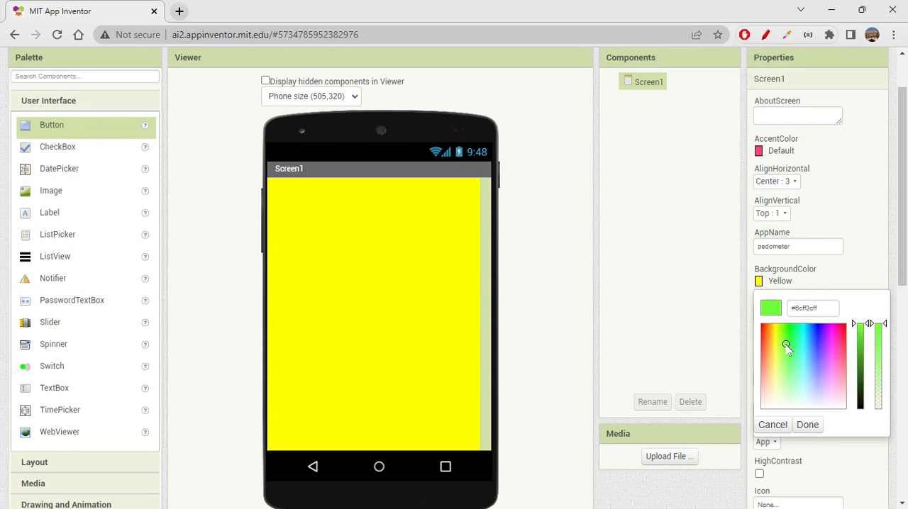
click(782, 349)
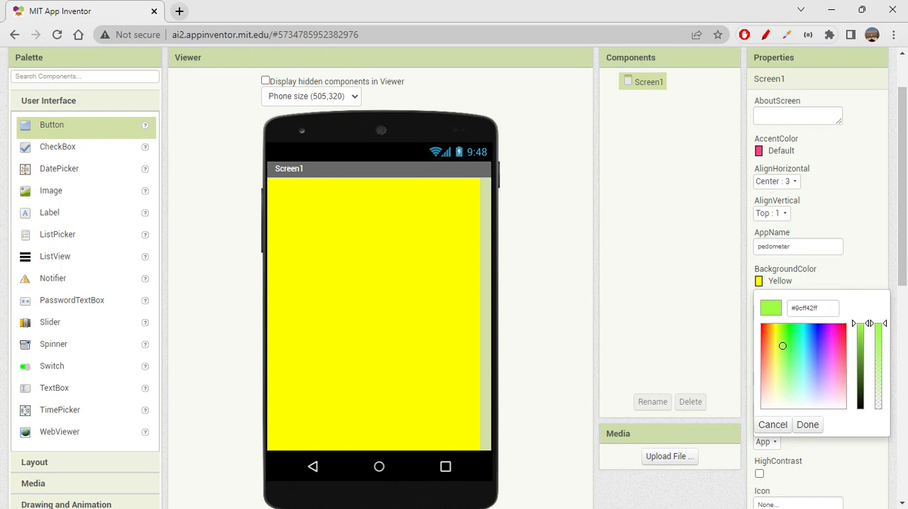
click(806, 424)
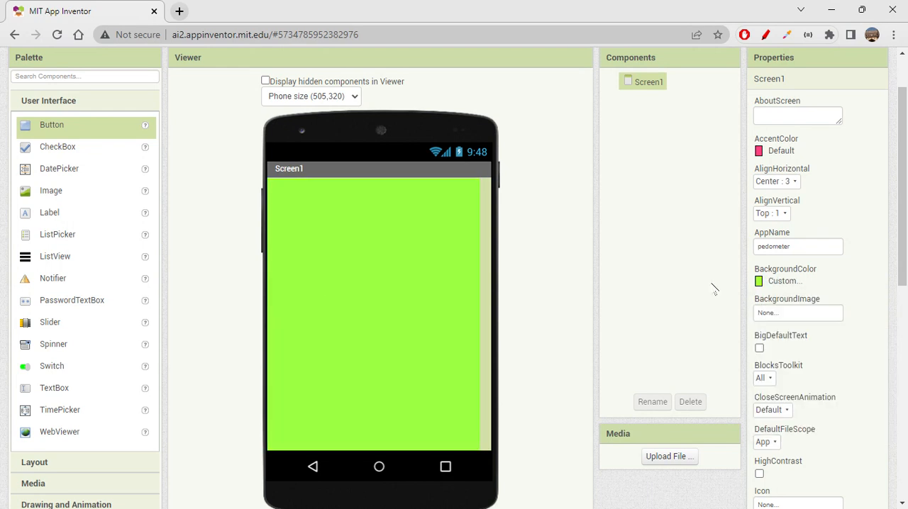
click(783, 280)
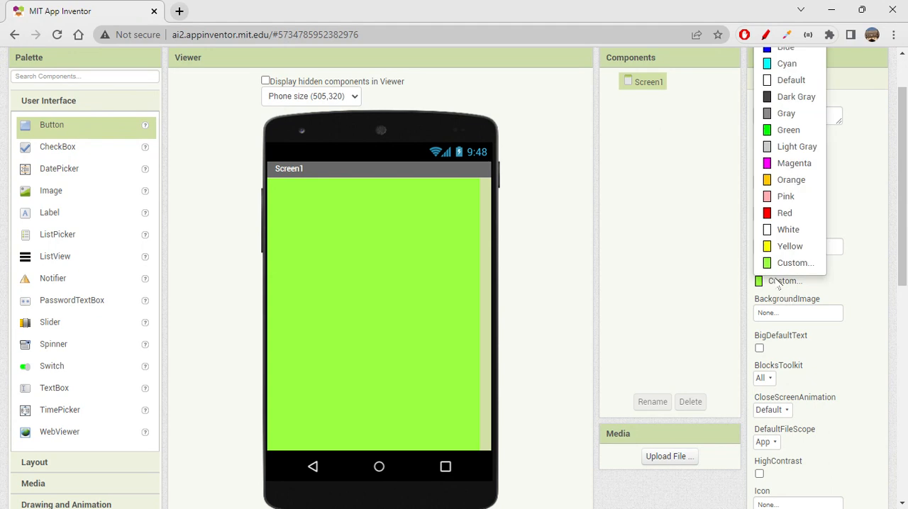
click(794, 262)
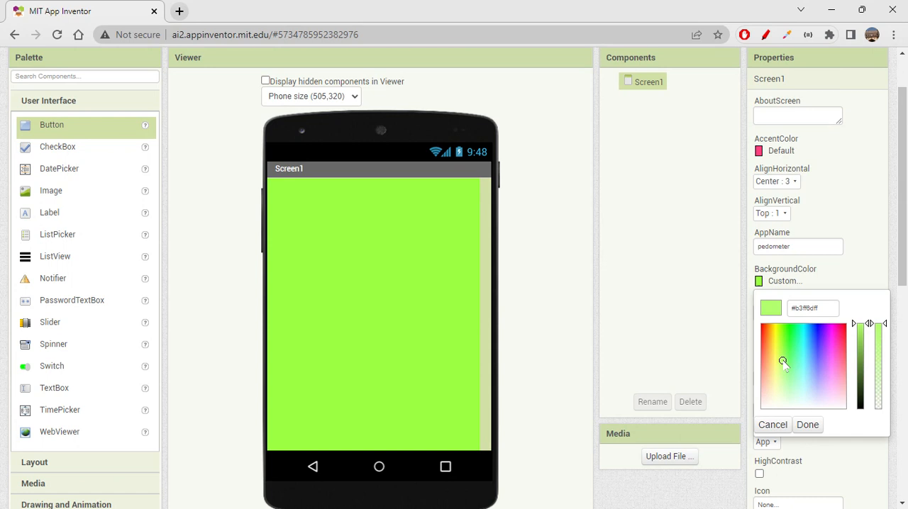
click(806, 424)
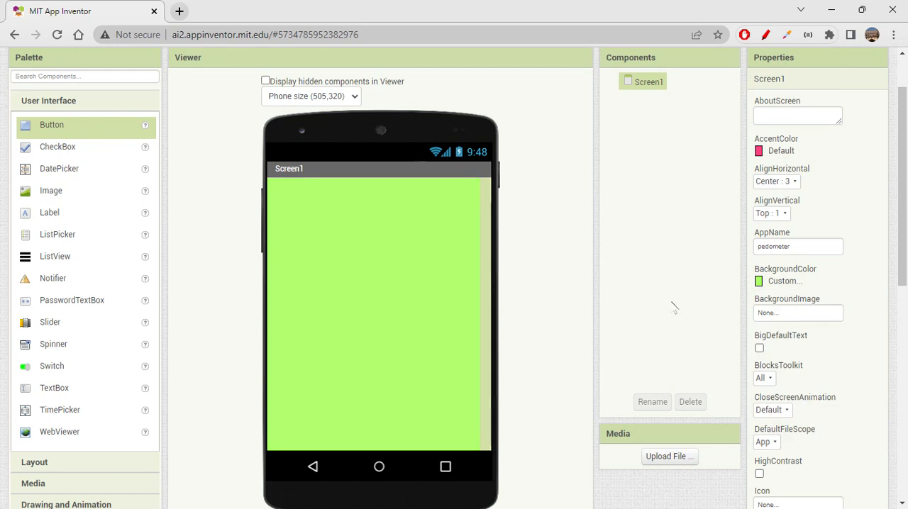
mouse_move(868, 321)
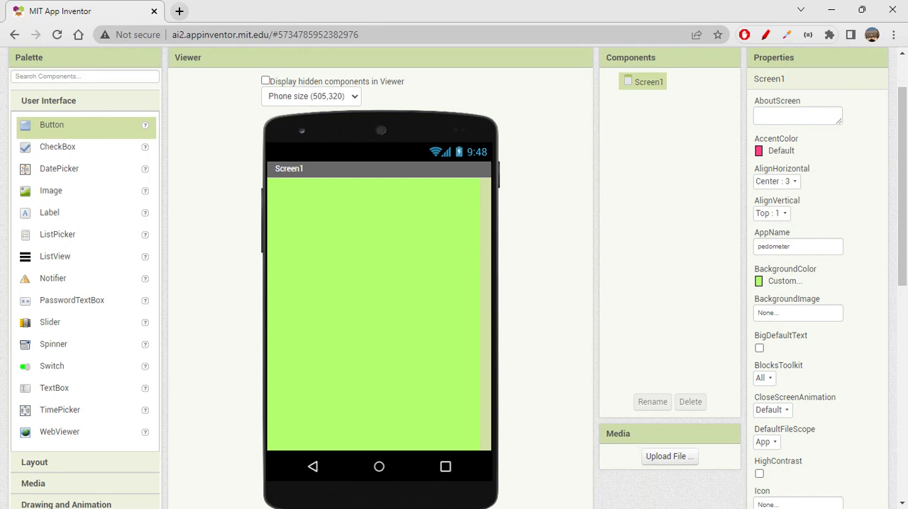
mouse_move(769, 354)
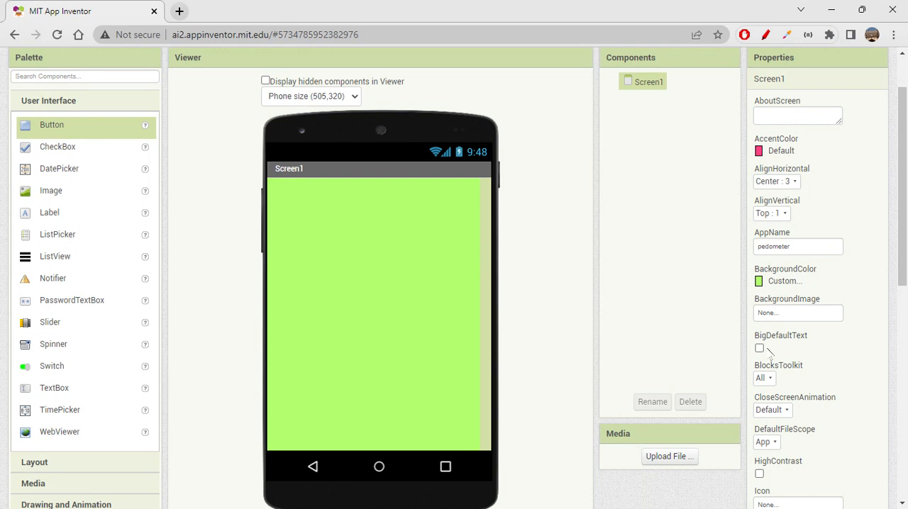
click(759, 348)
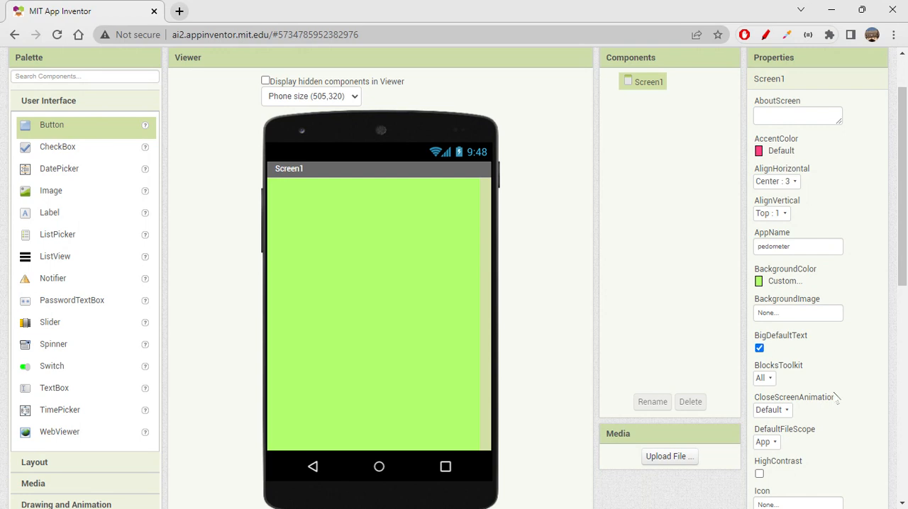
Add a Label at the top of the screen with Text 'Step Counter'
scroll(down, 3)
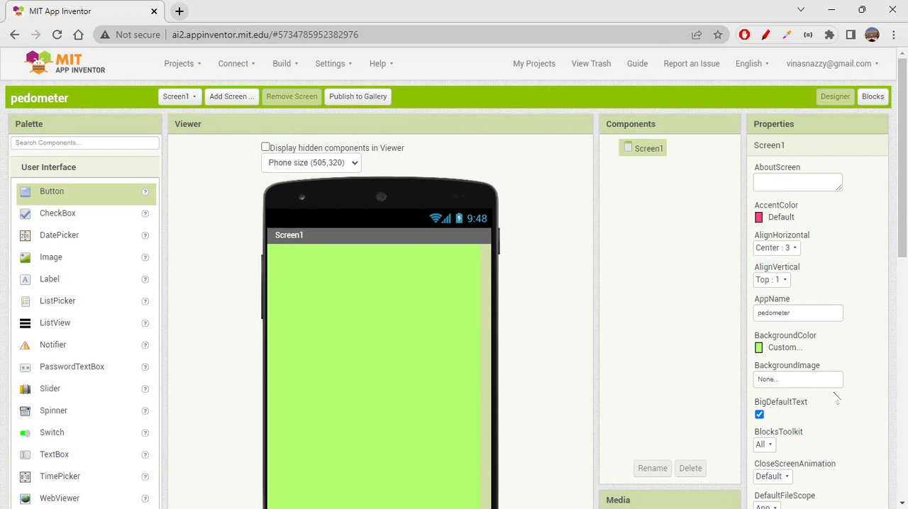
mouse_move(177, 456)
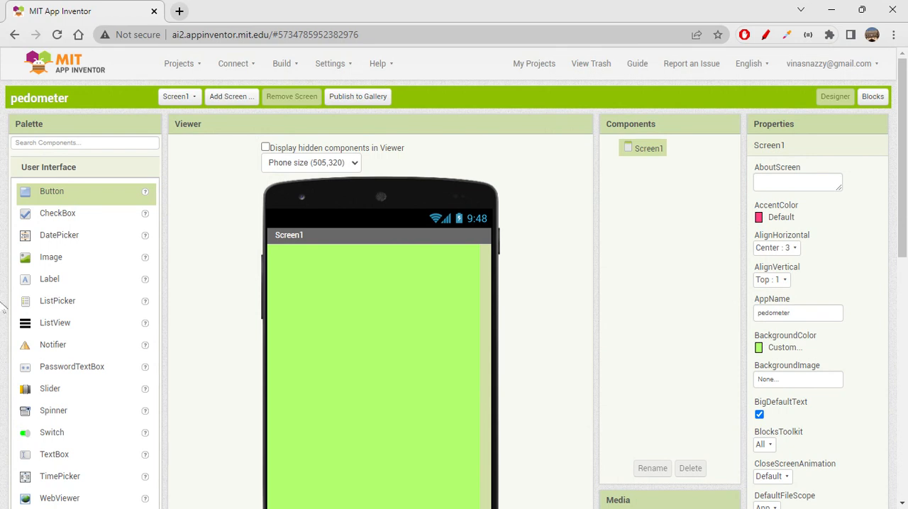
drag(50, 278, 371, 257)
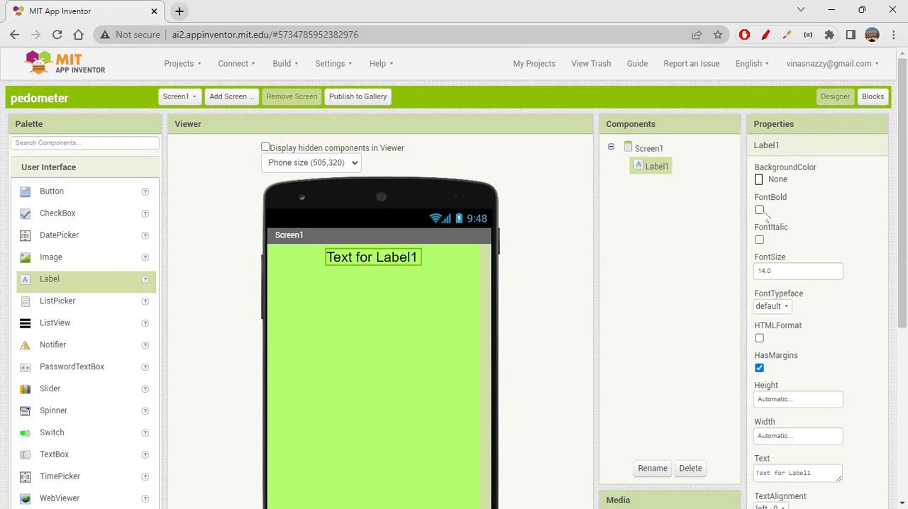
scroll(down, 3)
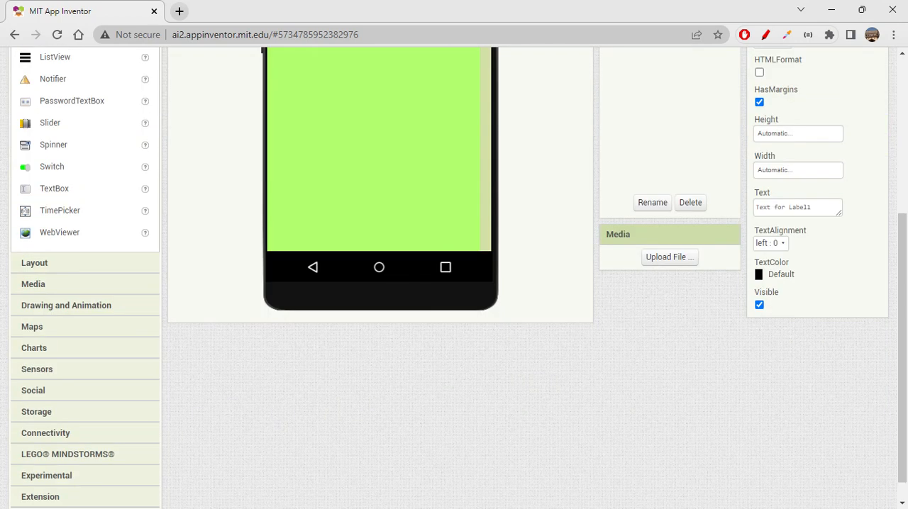
click(797, 207)
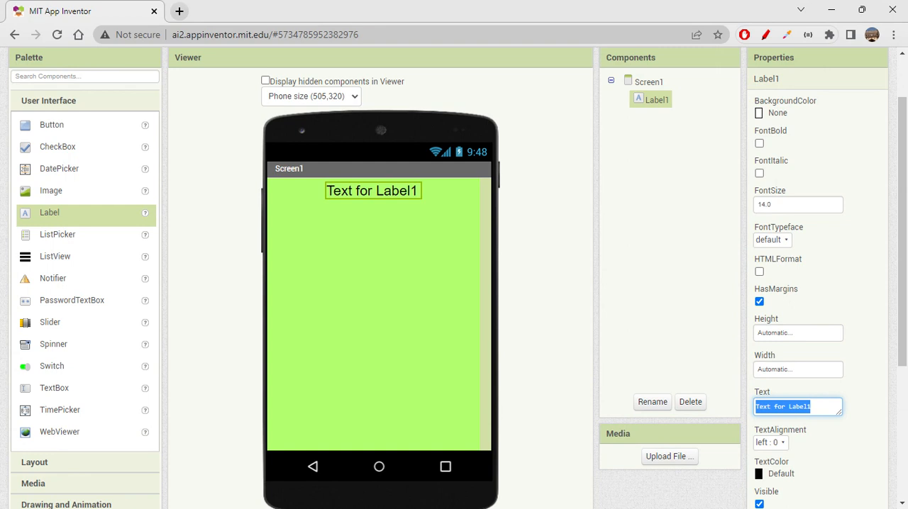
text(Steps Tracker)
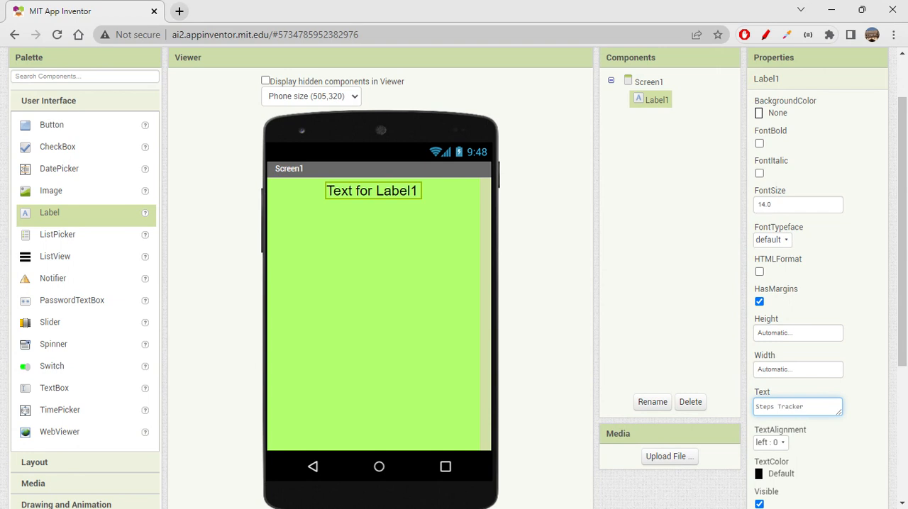
double_click(788, 406)
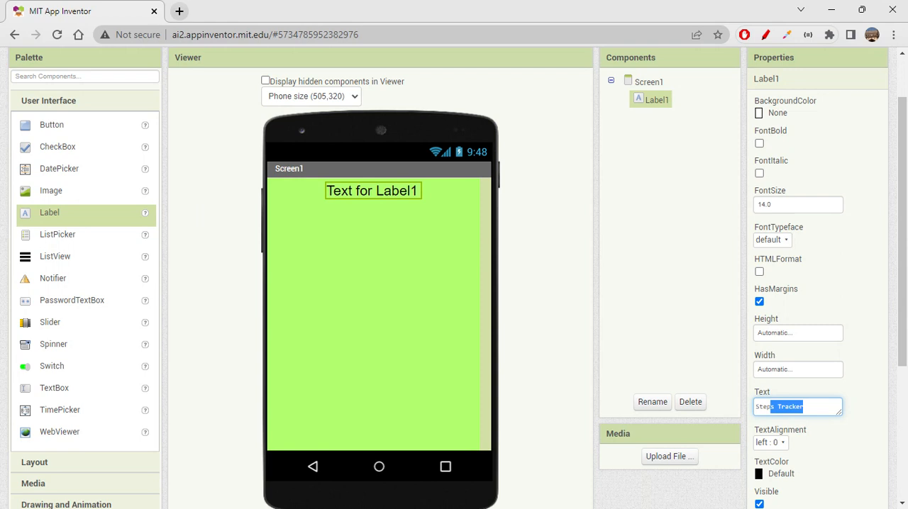
text(Step c)
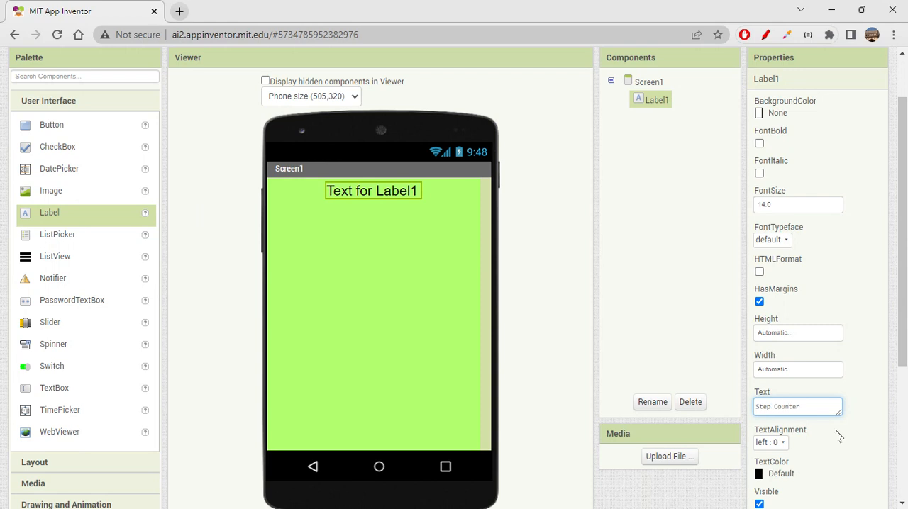
text(Step Counter)
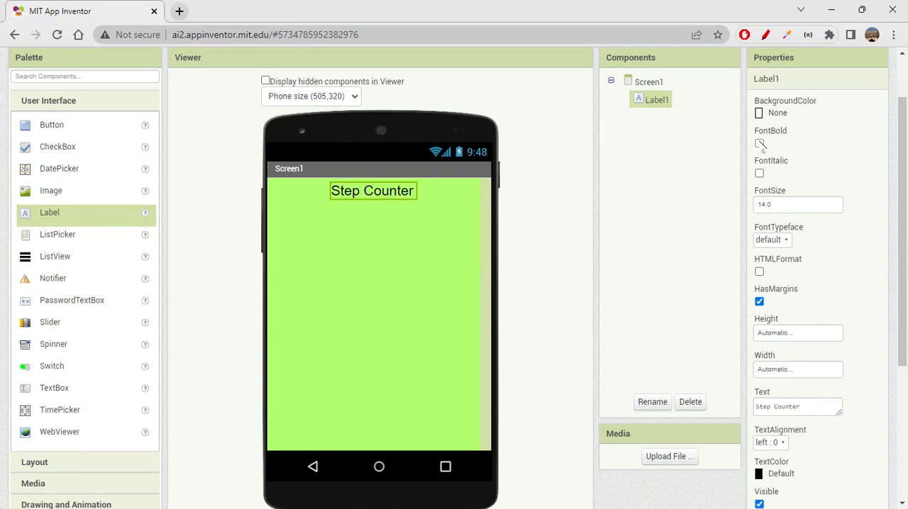
Make the title label bold and italic with a green background
click(759, 143)
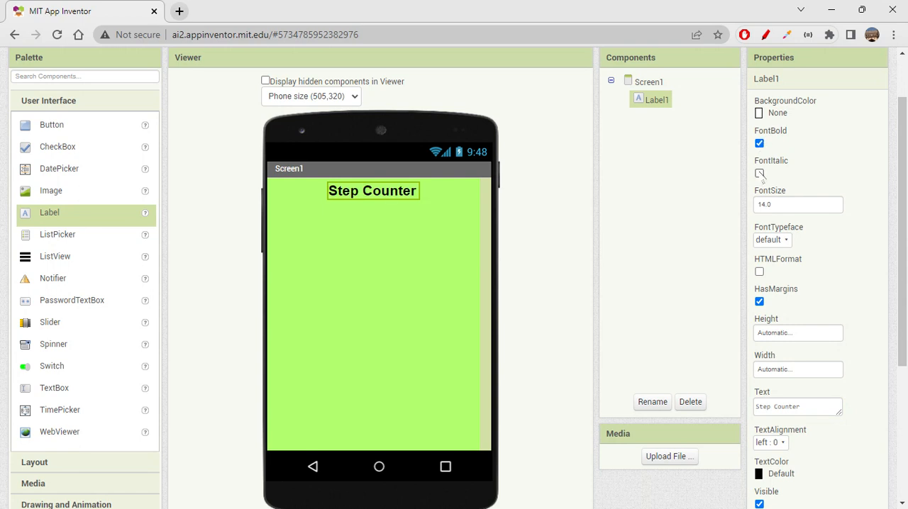
click(758, 173)
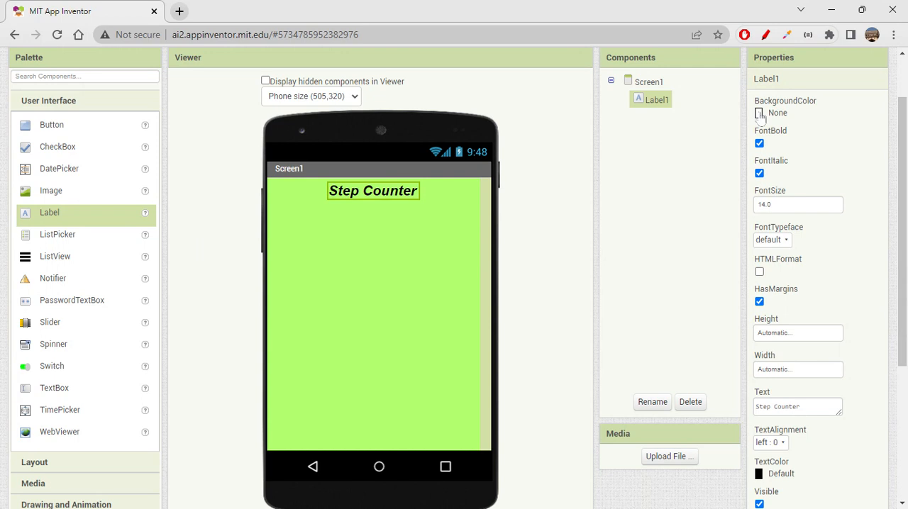
click(758, 113)
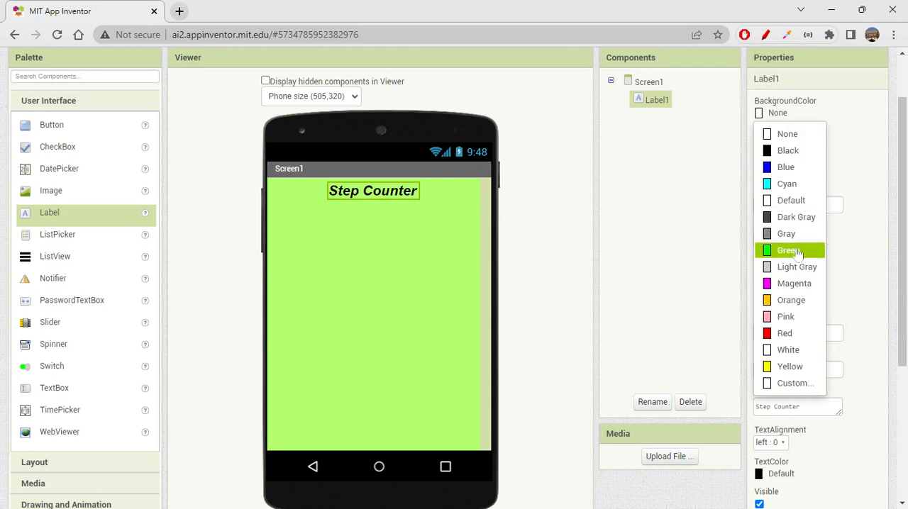
click(789, 250)
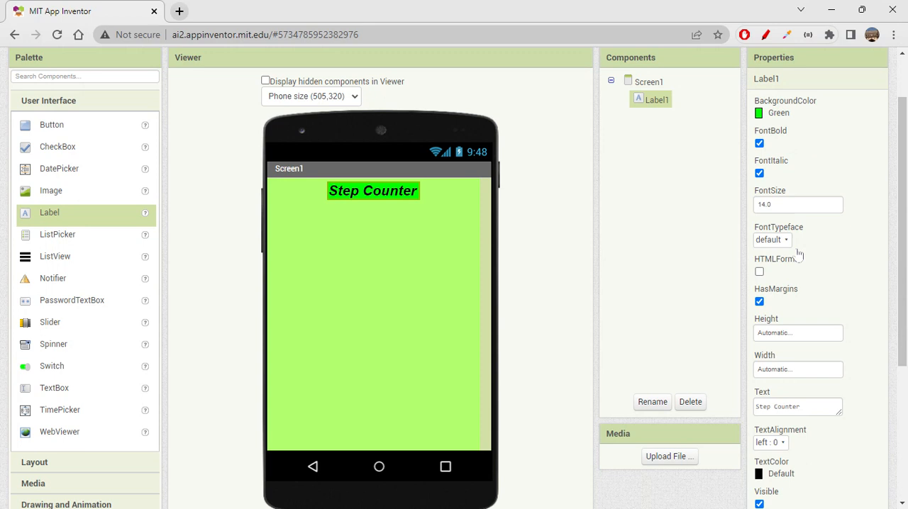
scroll(down, 3)
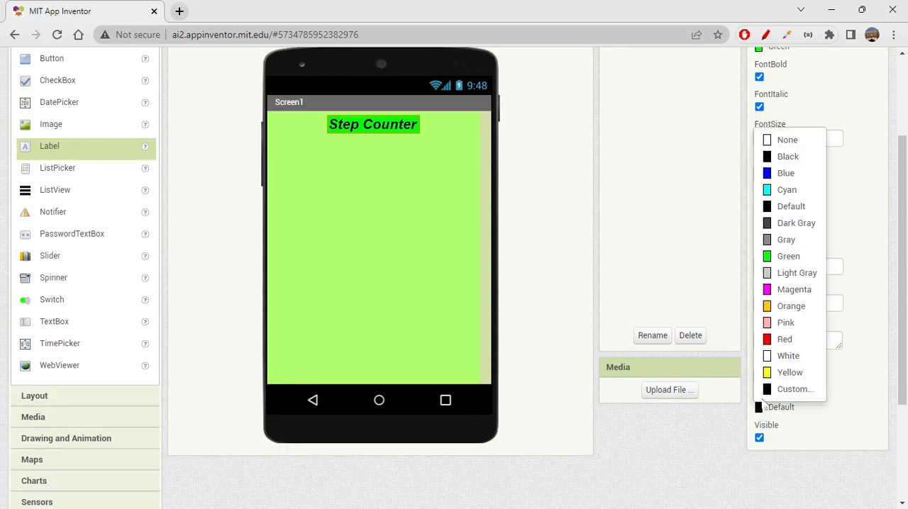
Set the title's text colour to blue, font size to 40 and typeface to serif
click(788, 355)
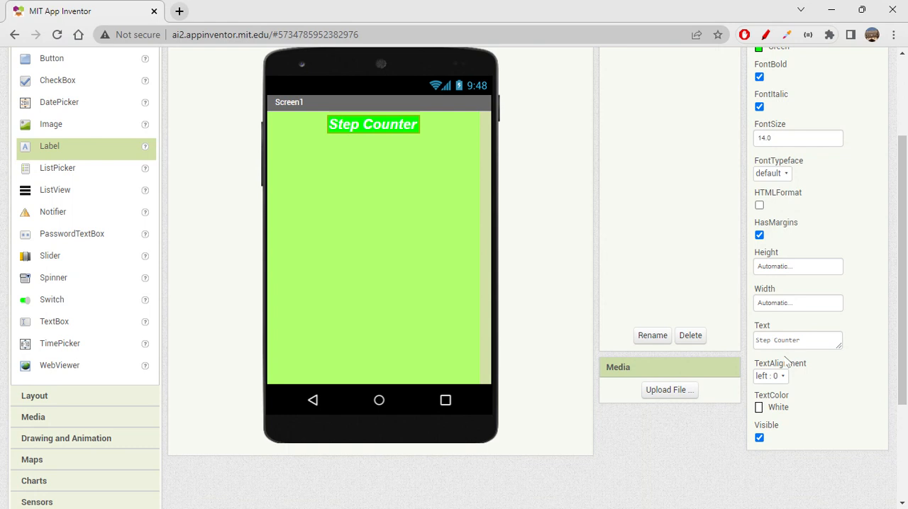
click(775, 407)
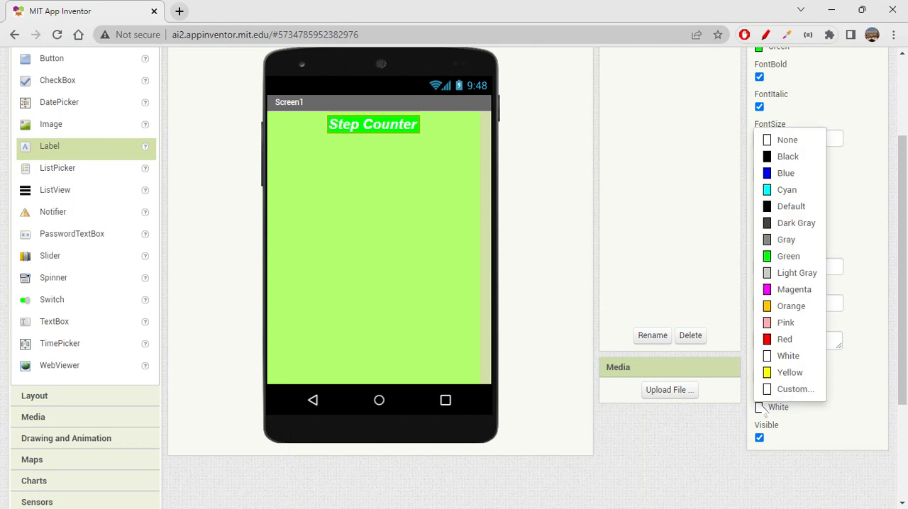
click(784, 339)
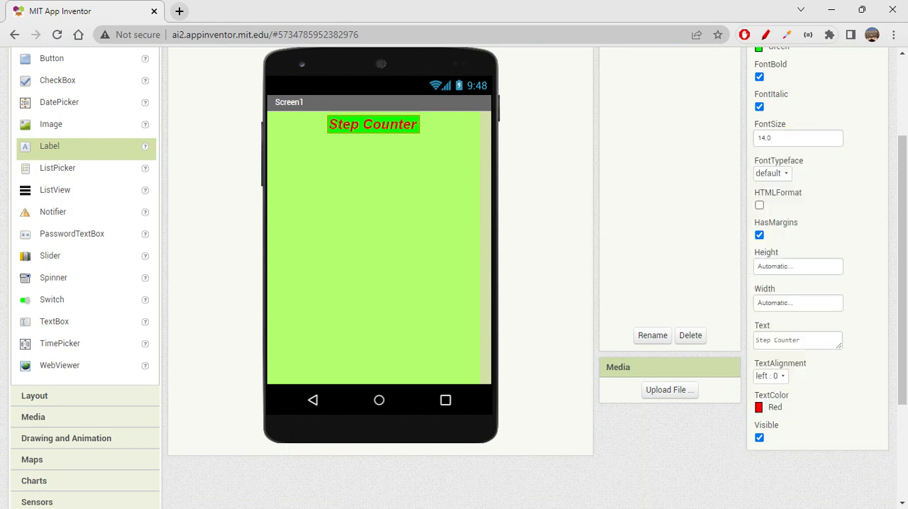
click(769, 407)
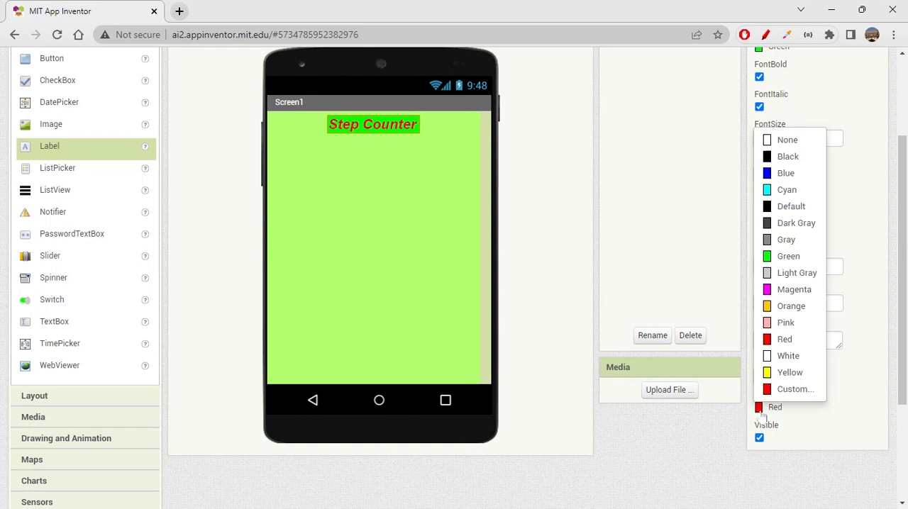
click(786, 173)
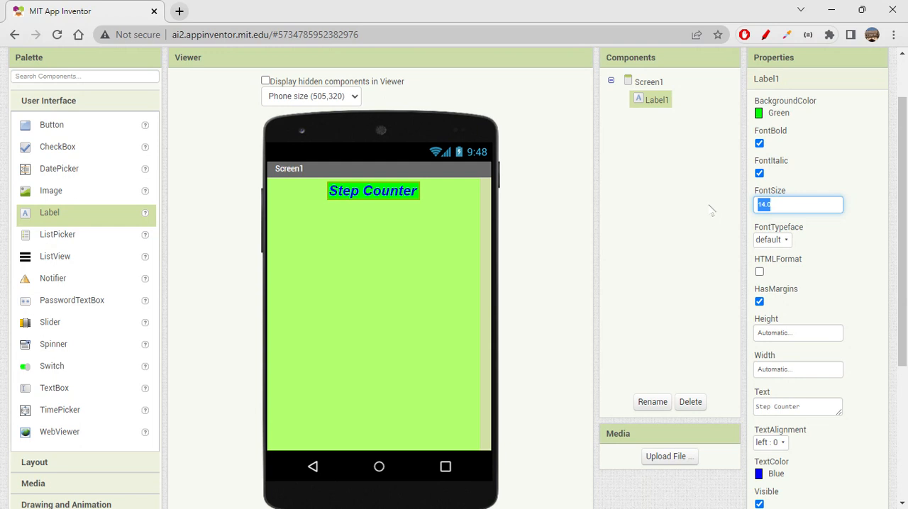
text(30)
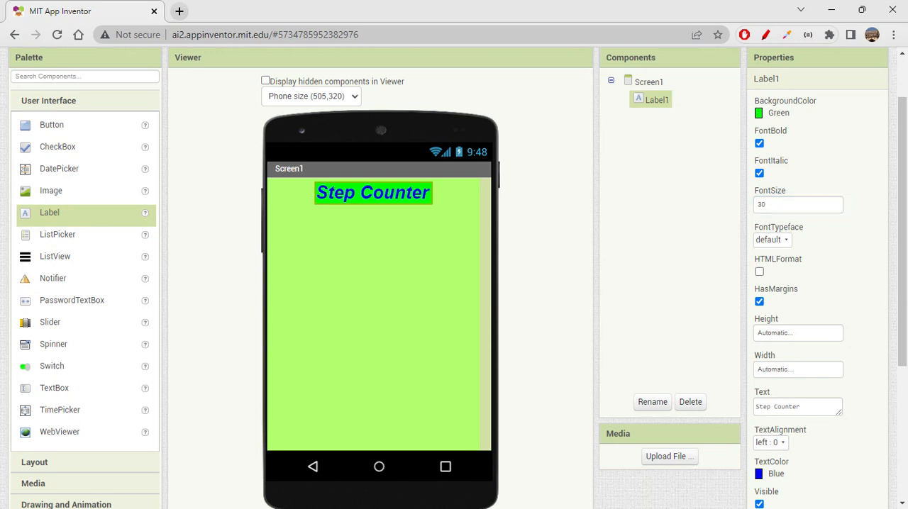
text(40)
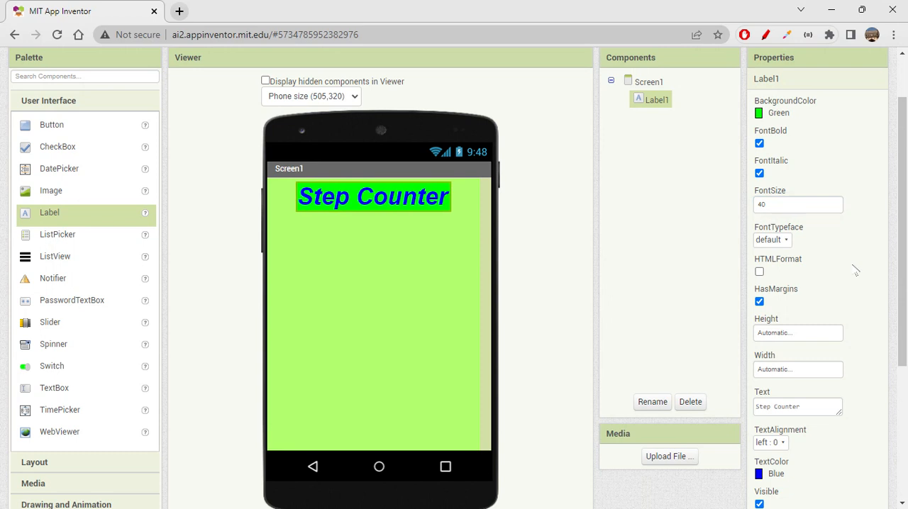
scroll(down, 3)
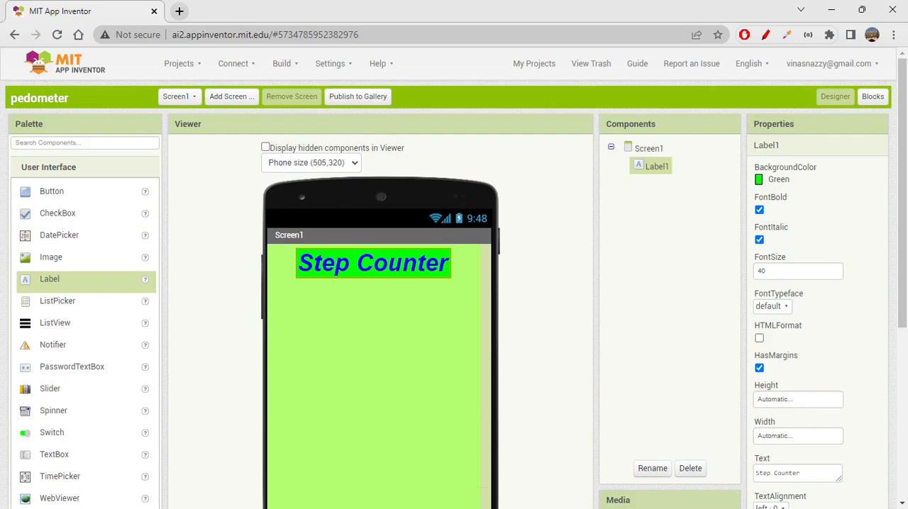
click(772, 306)
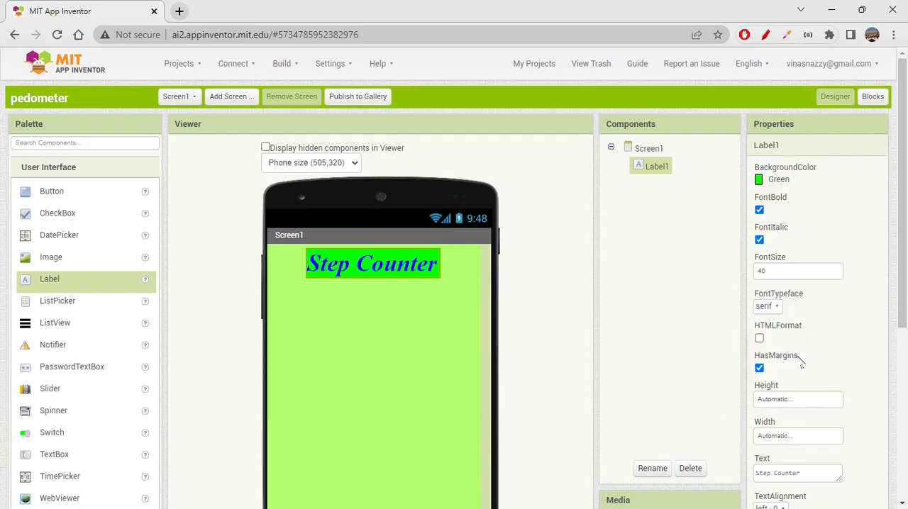
mouse_move(854, 333)
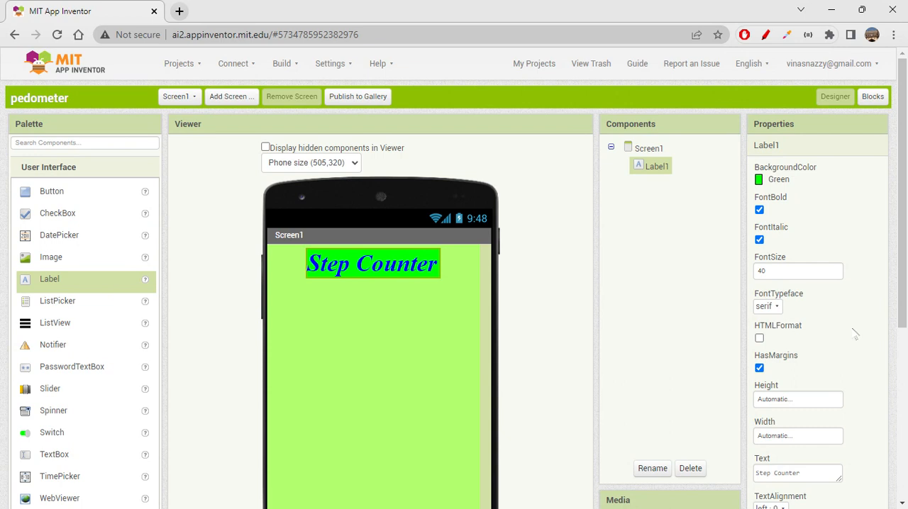
mouse_move(635, 244)
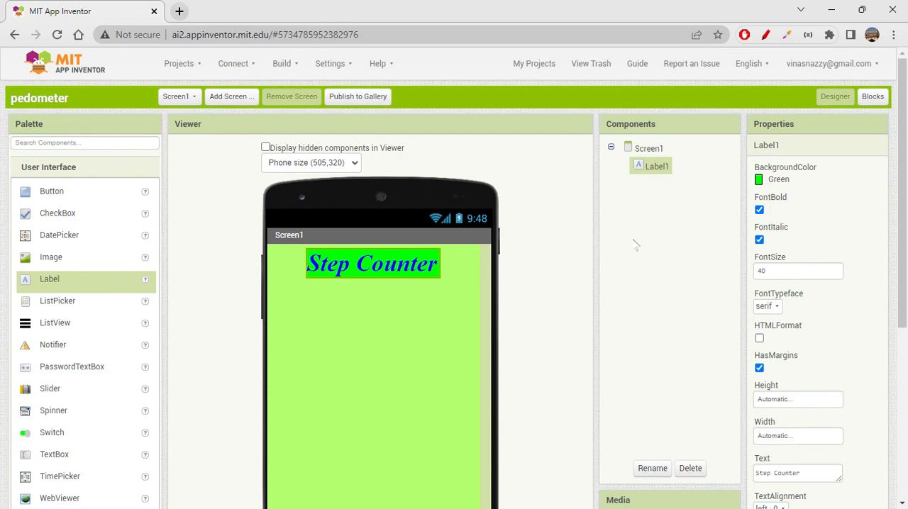
mouse_move(90, 266)
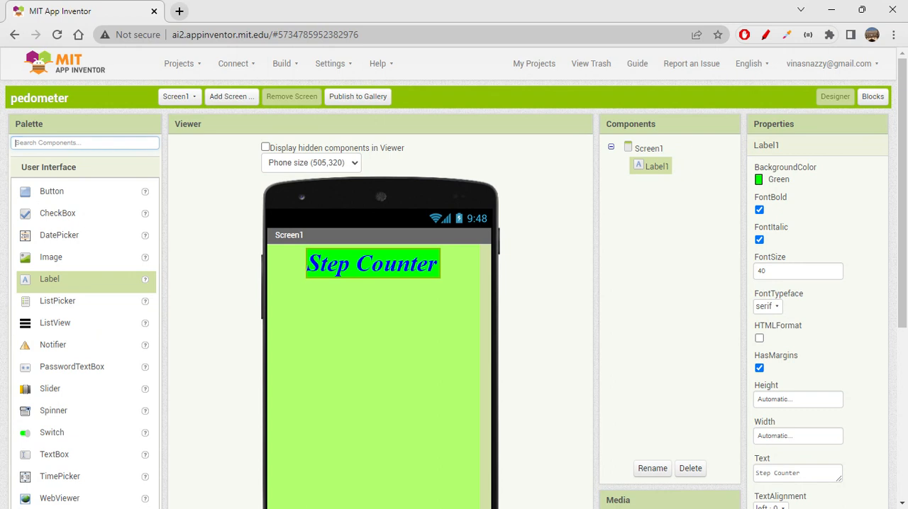
Add a HorizontalArrangement below the title with AlignHorizontal Center and Width Fill parent
scroll(down, 3)
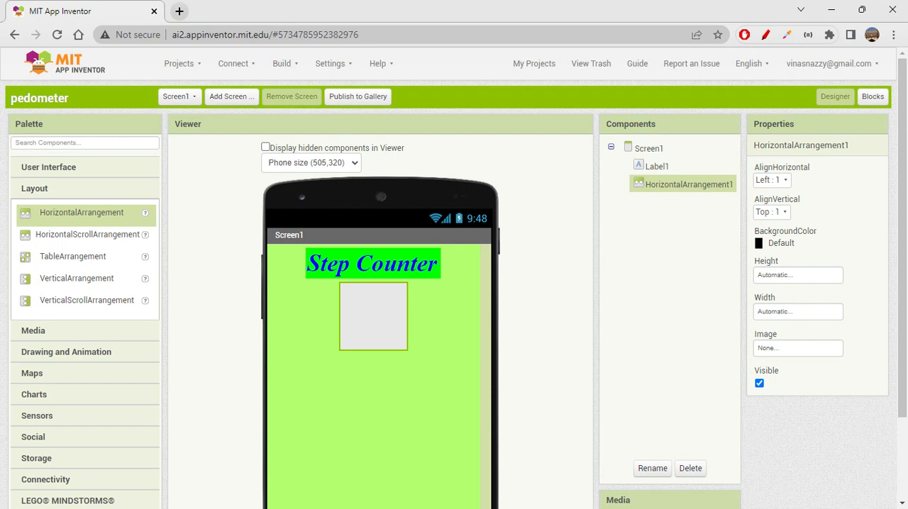
mouse_move(805, 179)
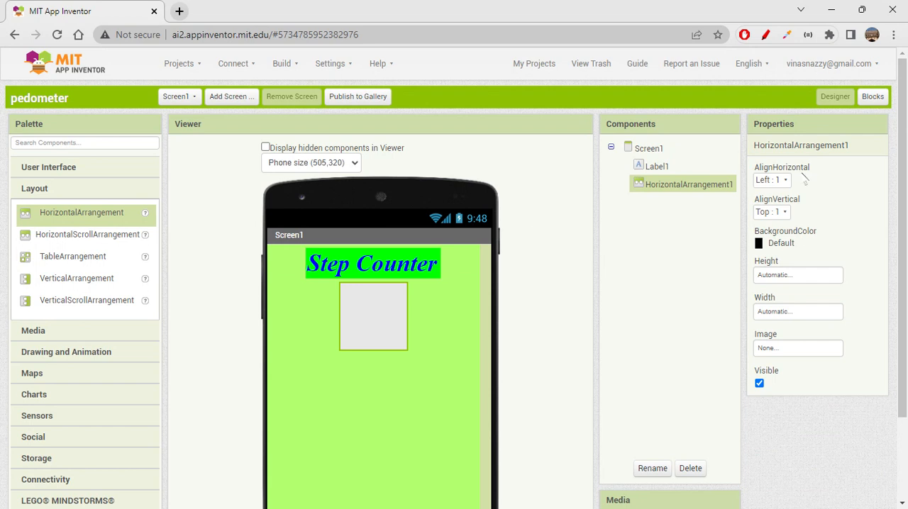
click(771, 178)
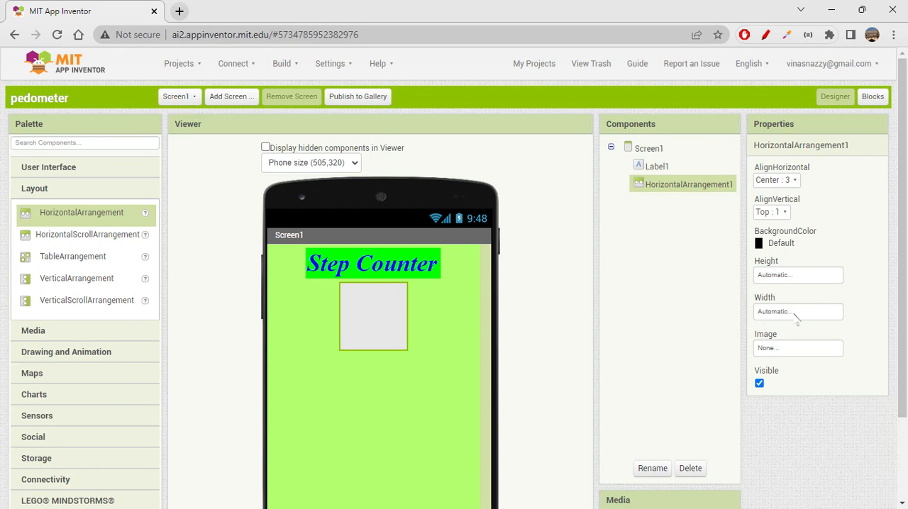
click(797, 312)
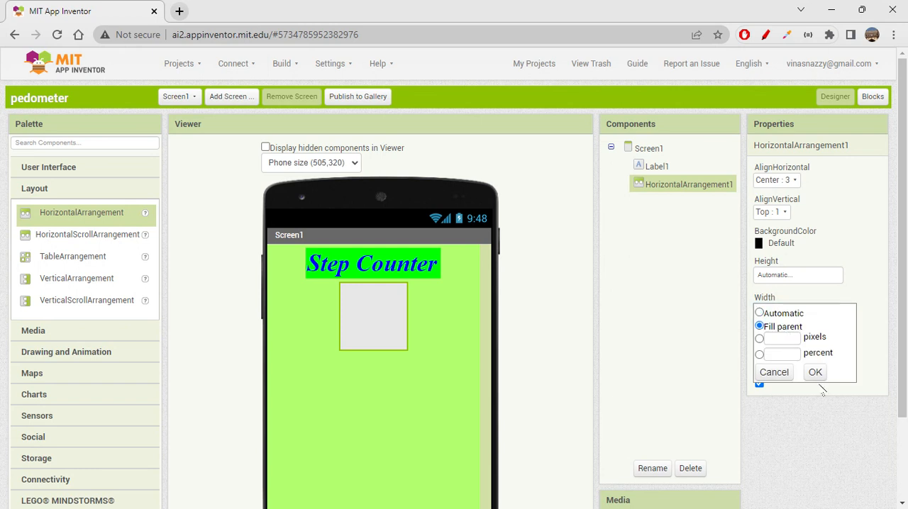
click(814, 372)
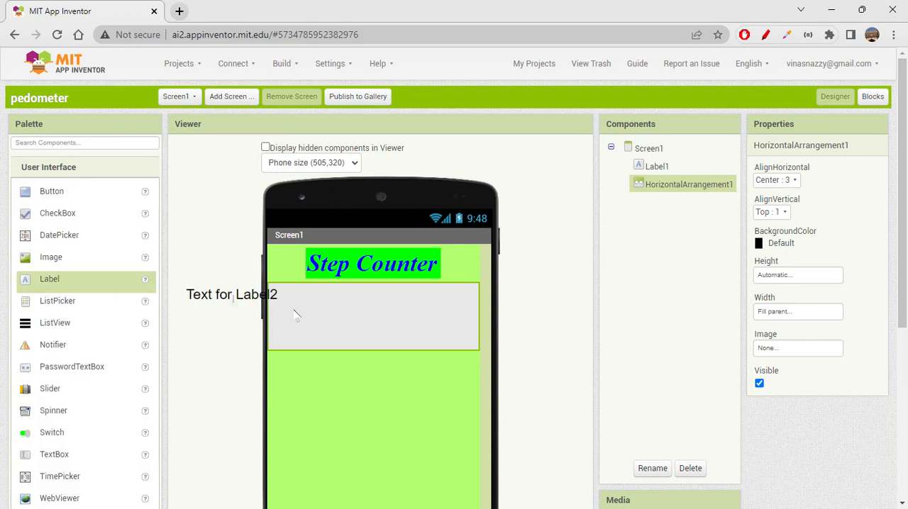
Place two labels in the arrangement, the first reading 'No. of Steps'
drag(48, 278, 371, 292)
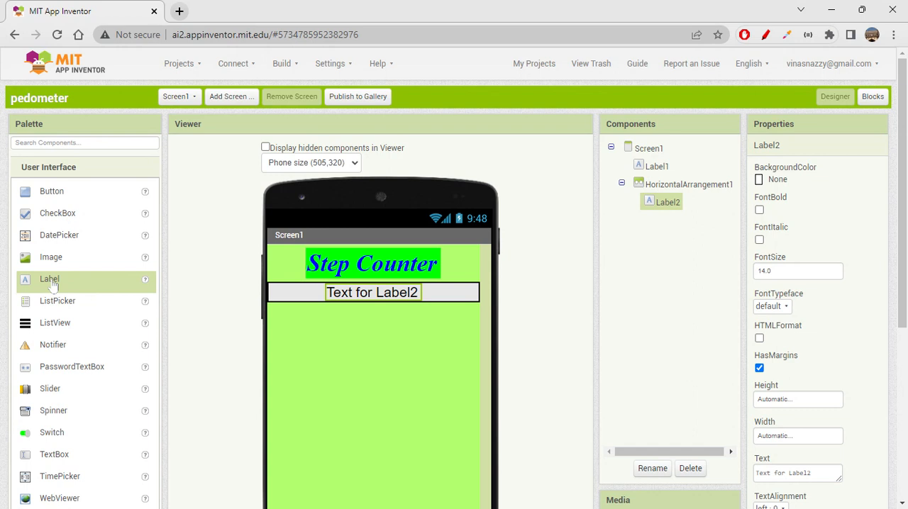
drag(49, 278, 423, 292)
text(No. o)
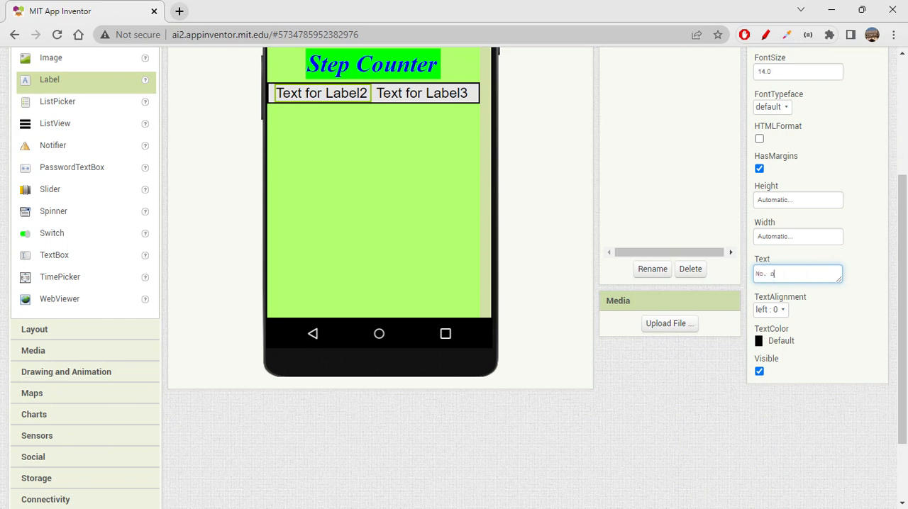
text(f)
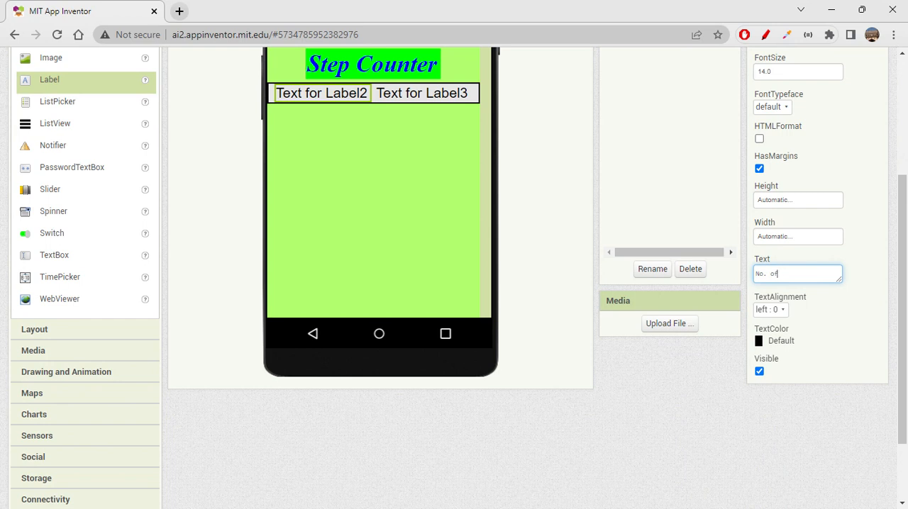
text(Steps)
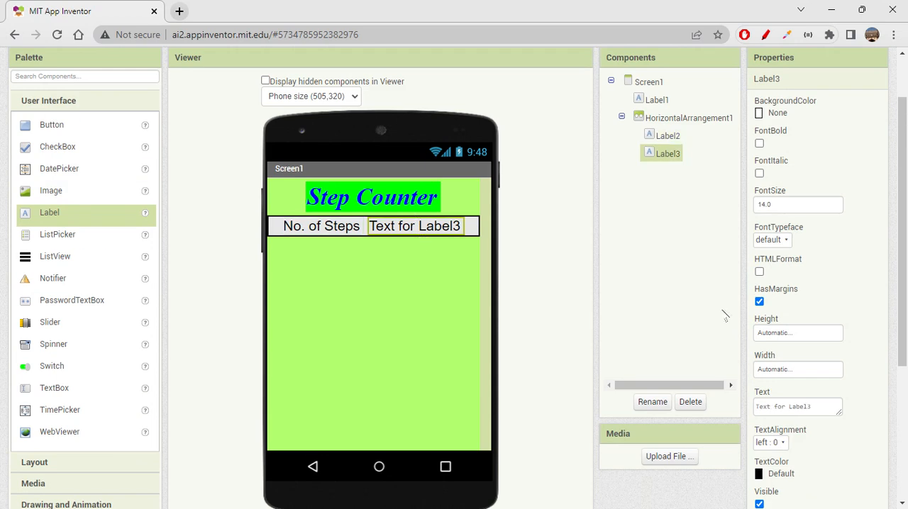
Rename the second label stepCountLabel and edit its text
click(651, 402)
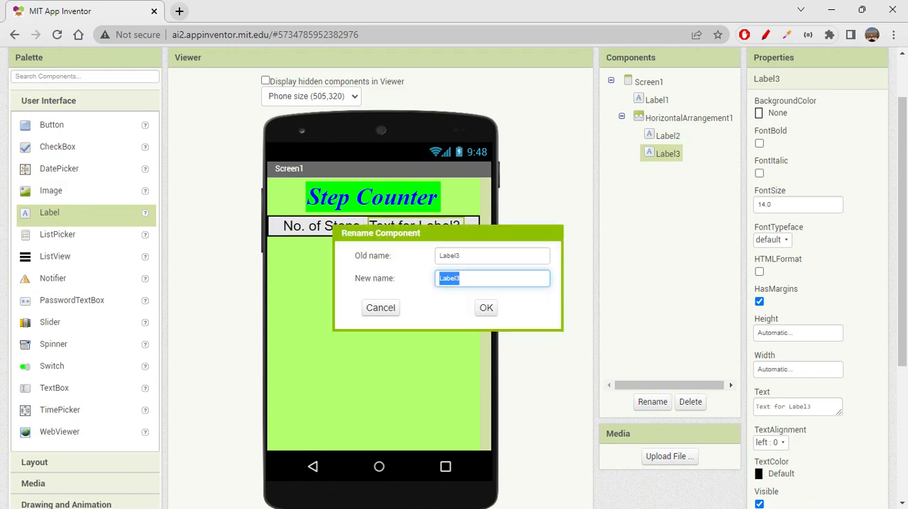
text(Label)
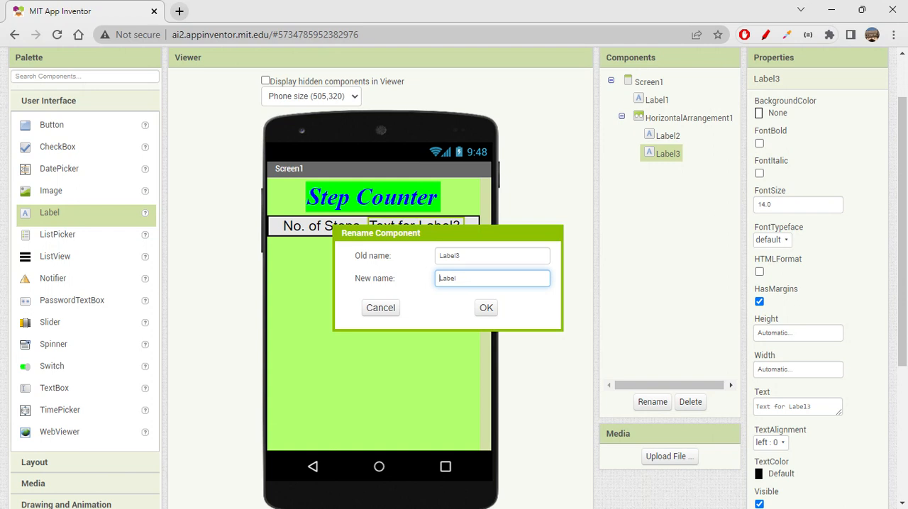
text(stepLabel)
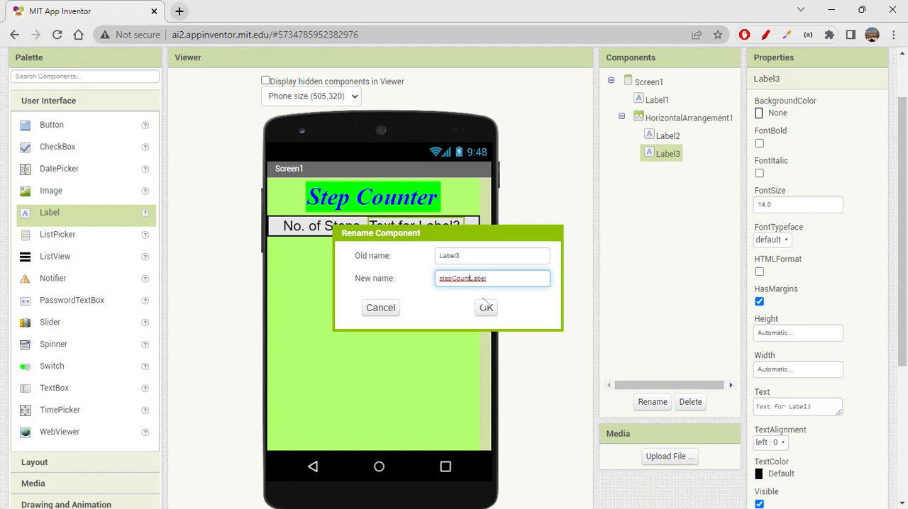
click(485, 307)
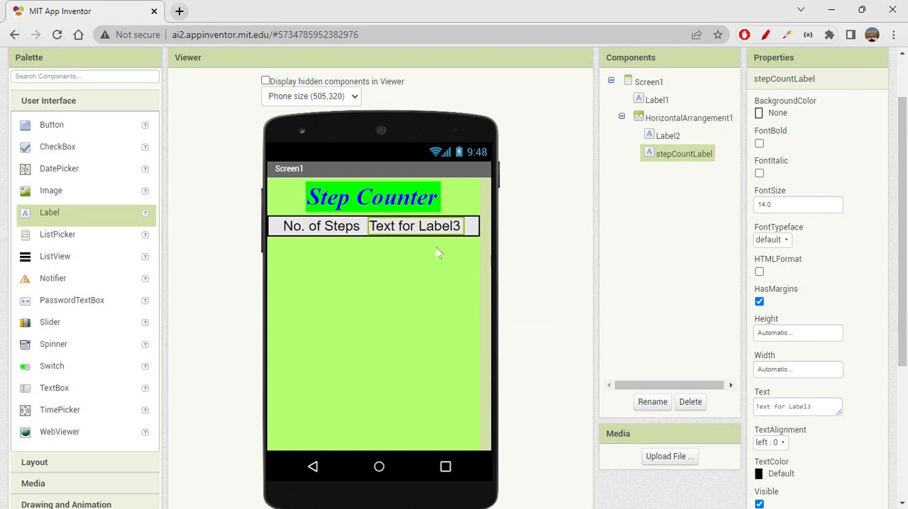
scroll(down, 3)
text(0)
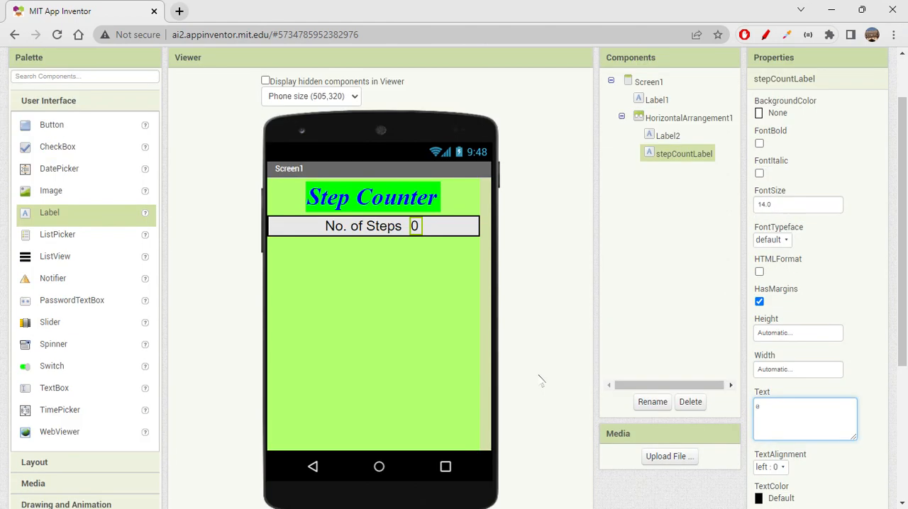
Set the step count text to 0, duplicate the row and retitle its label 'Distance Covered:'
click(689, 118)
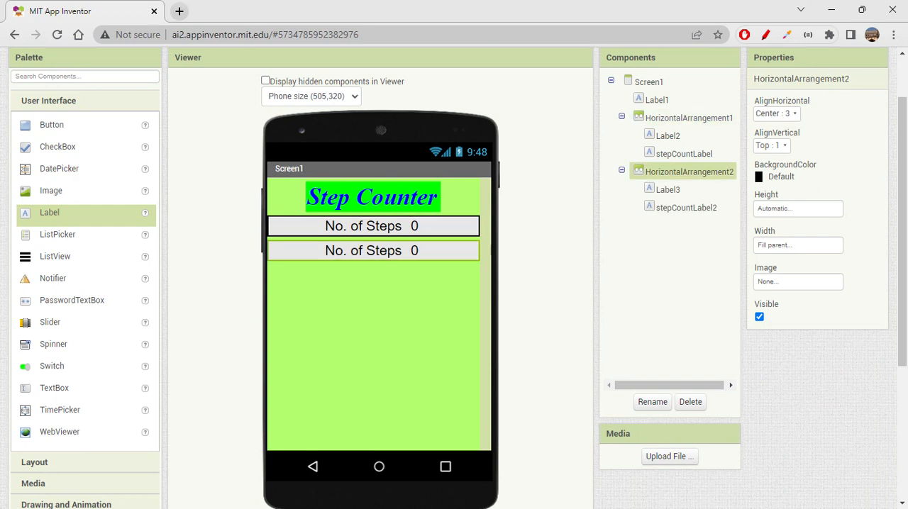
click(688, 118)
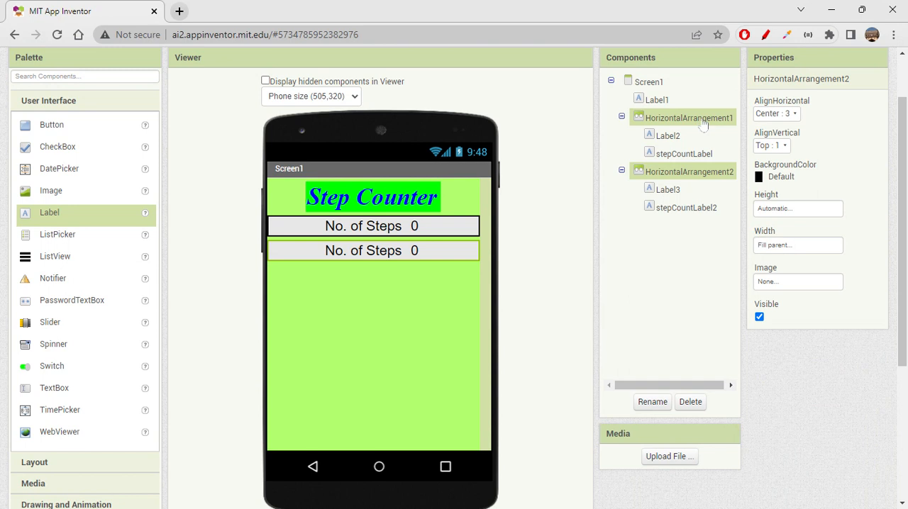
mouse_move(702, 125)
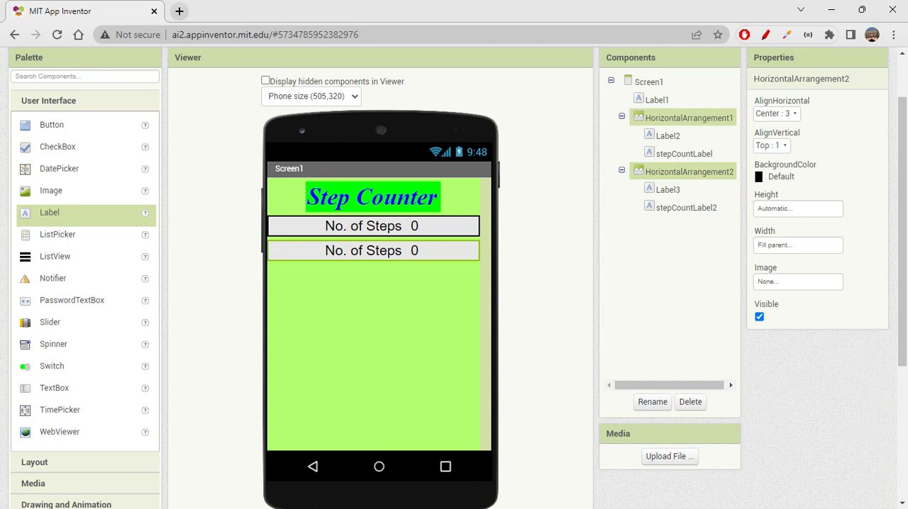
click(666, 190)
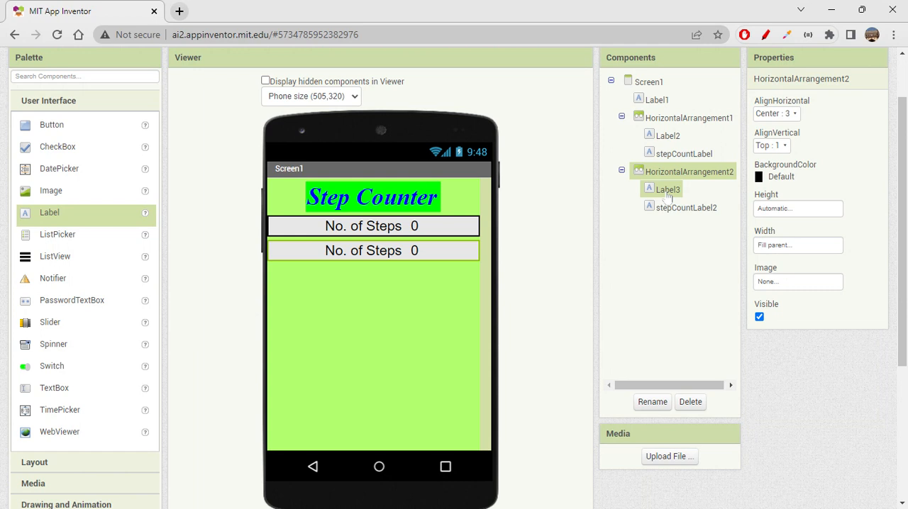
click(666, 190)
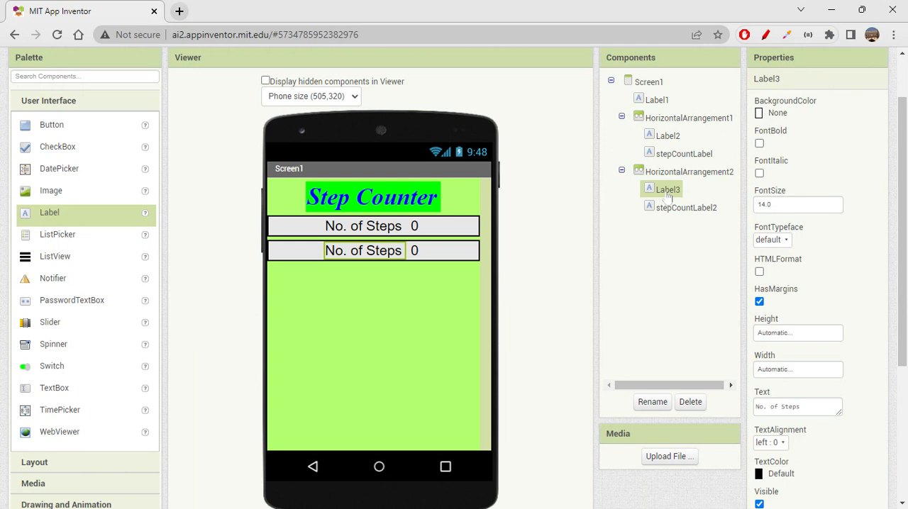
click(797, 405)
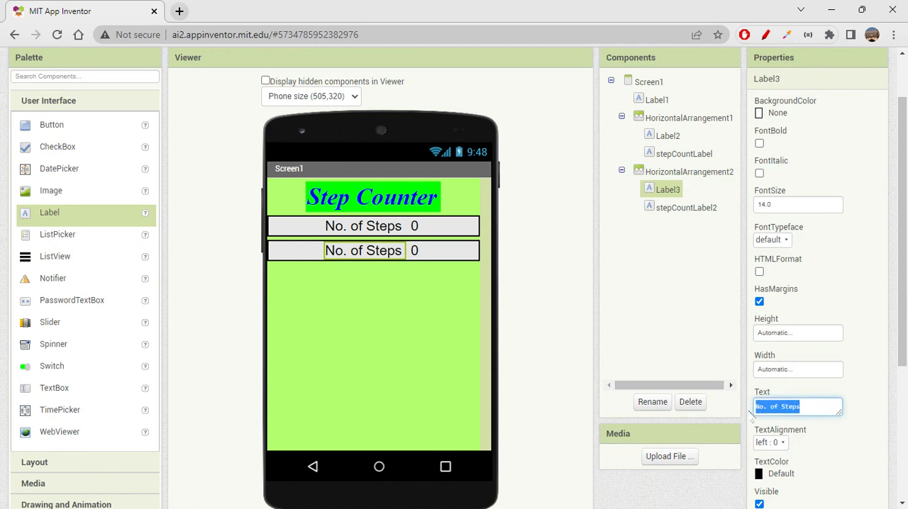
text(Dista)
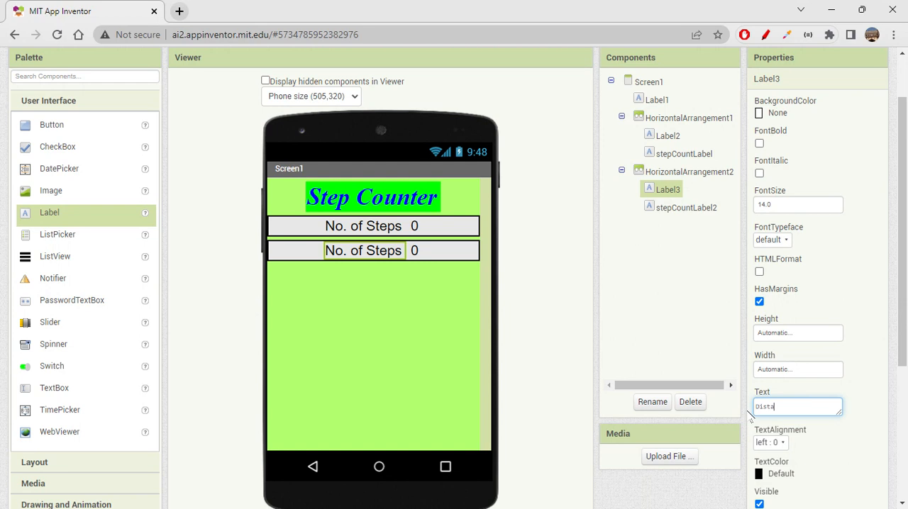
text(Distance Covered)
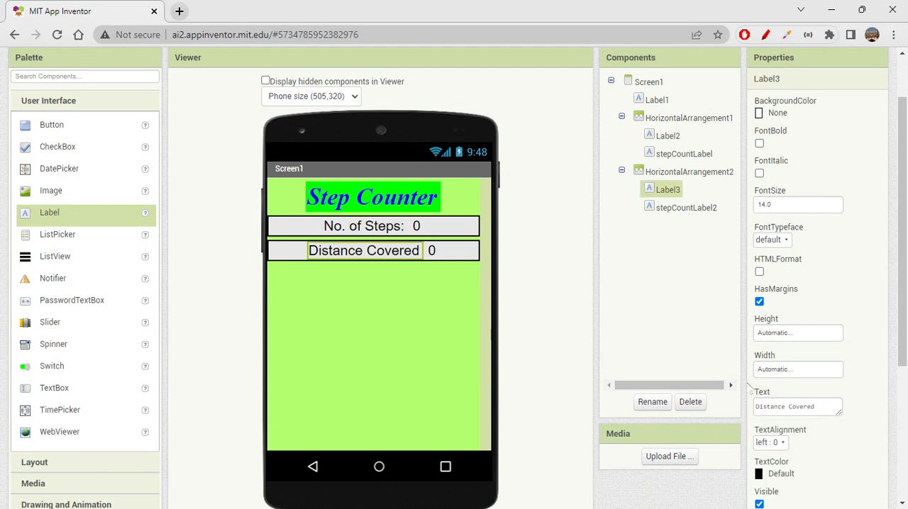
click(797, 406)
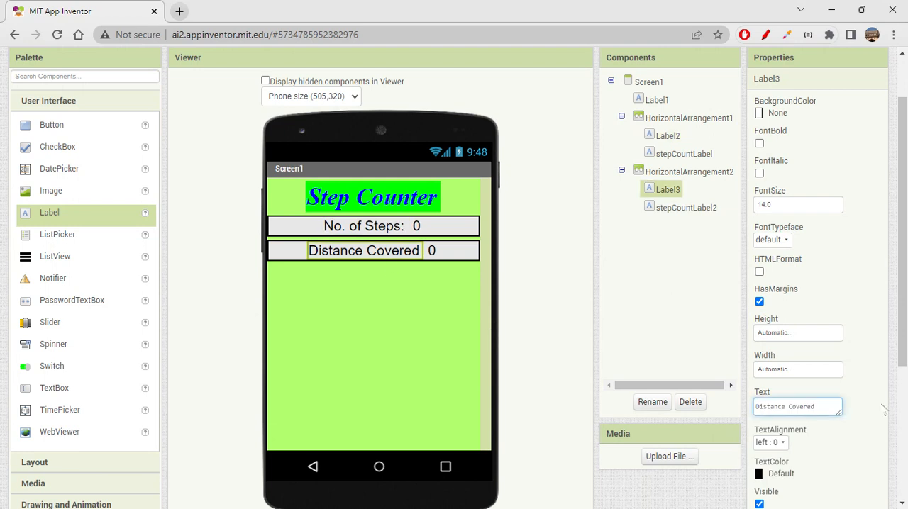
text(:)
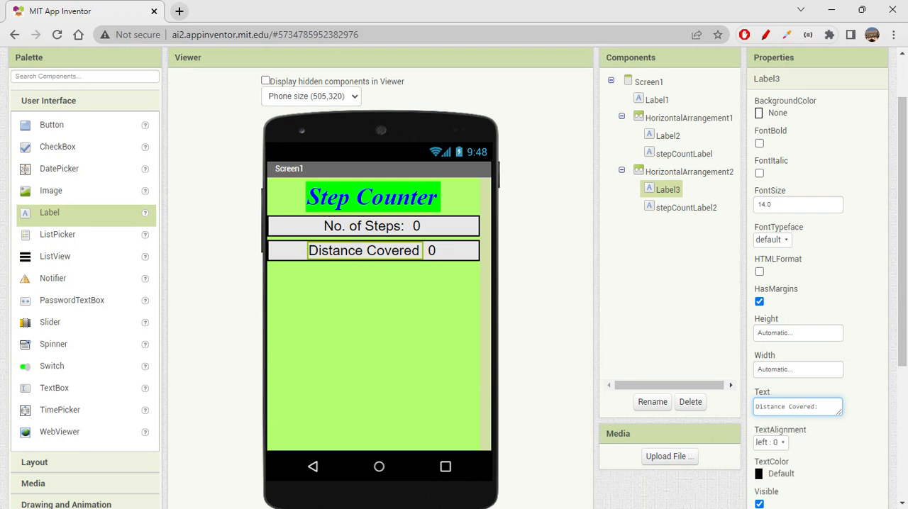
Rename the second row's value label to distanceLabel
click(686, 207)
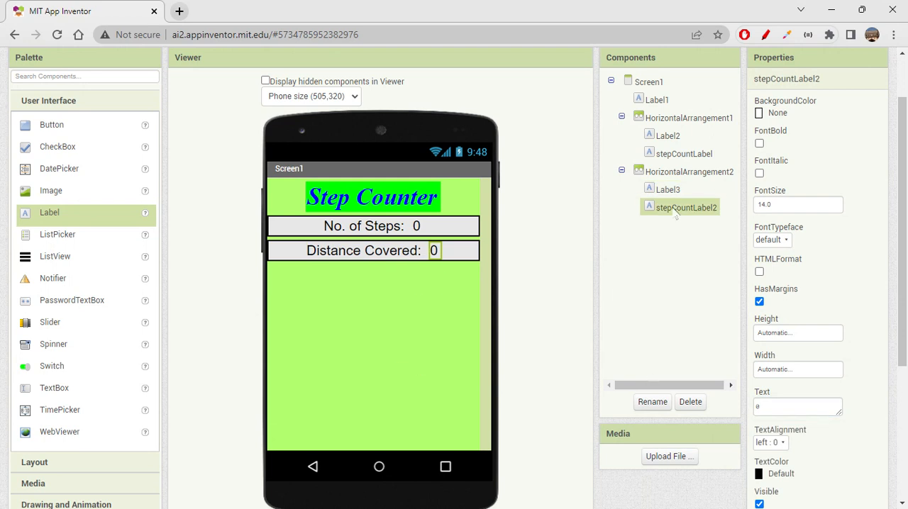
click(651, 403)
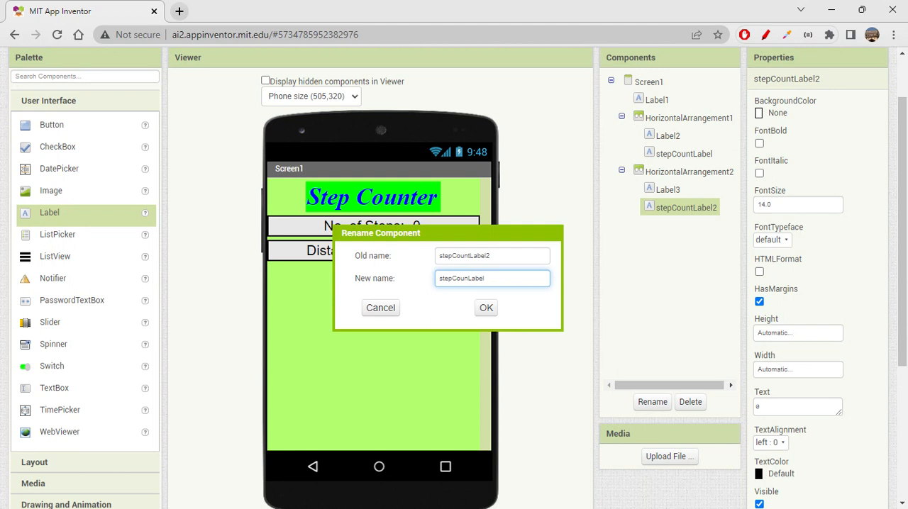
text(disLabel)
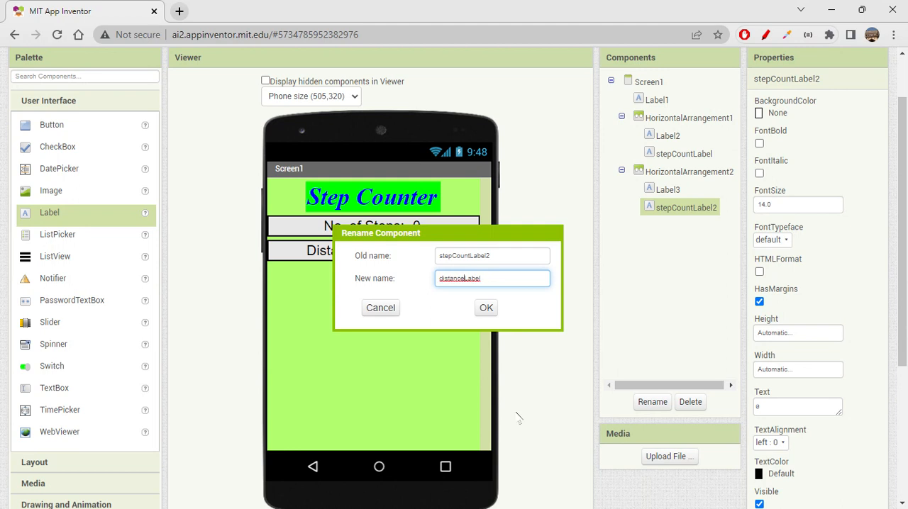
click(485, 306)
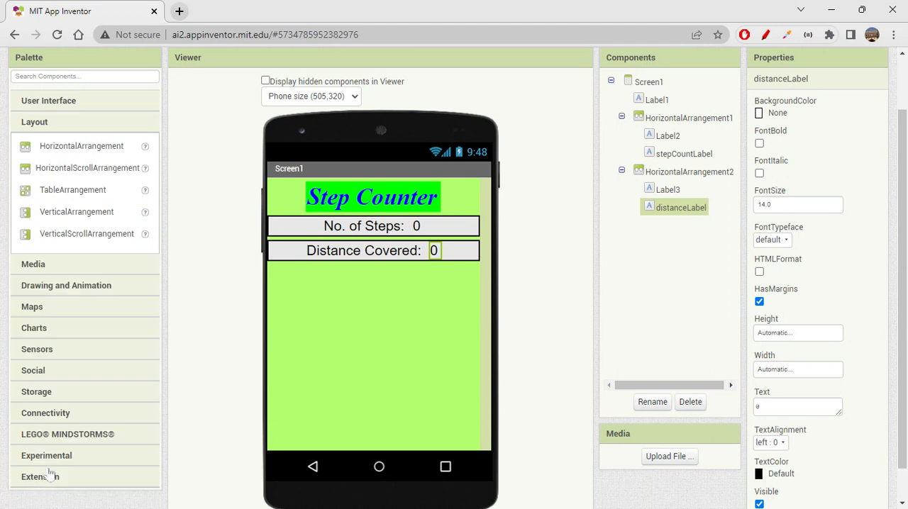
Drag empty HorizontalArrangements above the steps row, above the distance row and at the bottom
drag(81, 146, 199, 201)
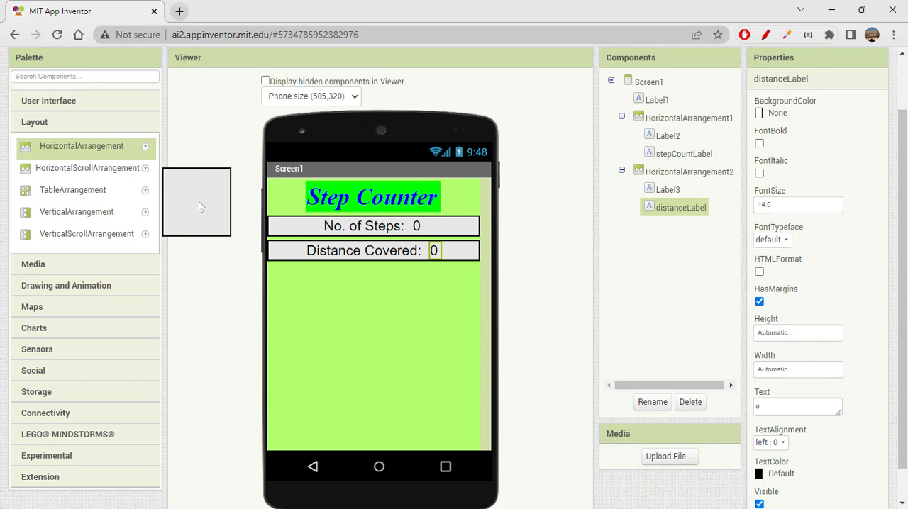
drag(81, 145, 371, 248)
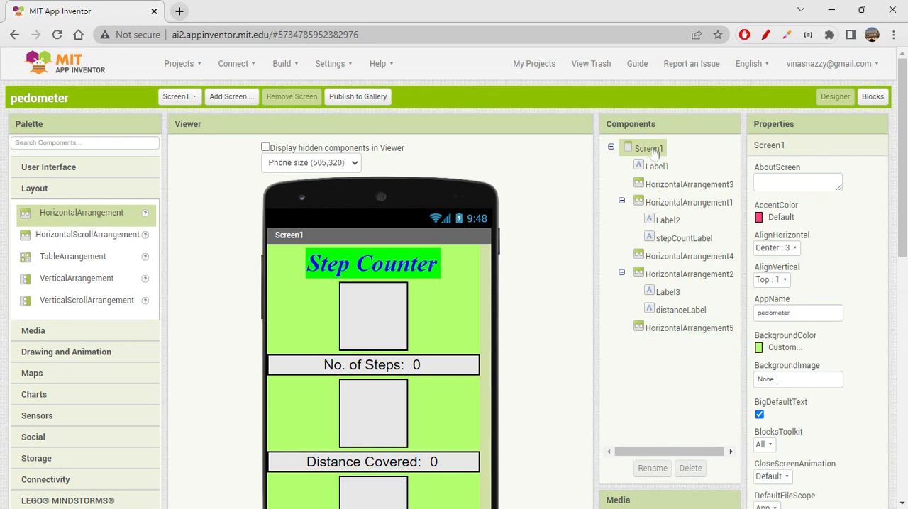
scroll(down, 3)
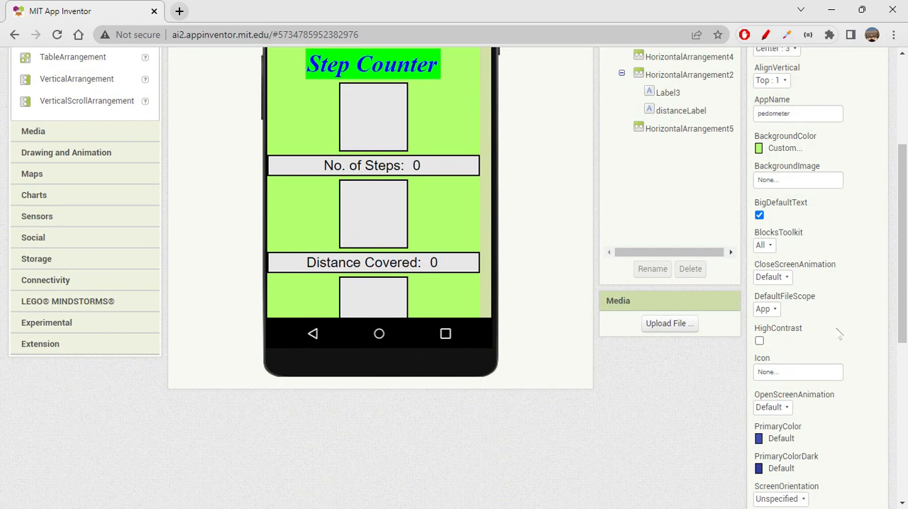
scroll(down, 3)
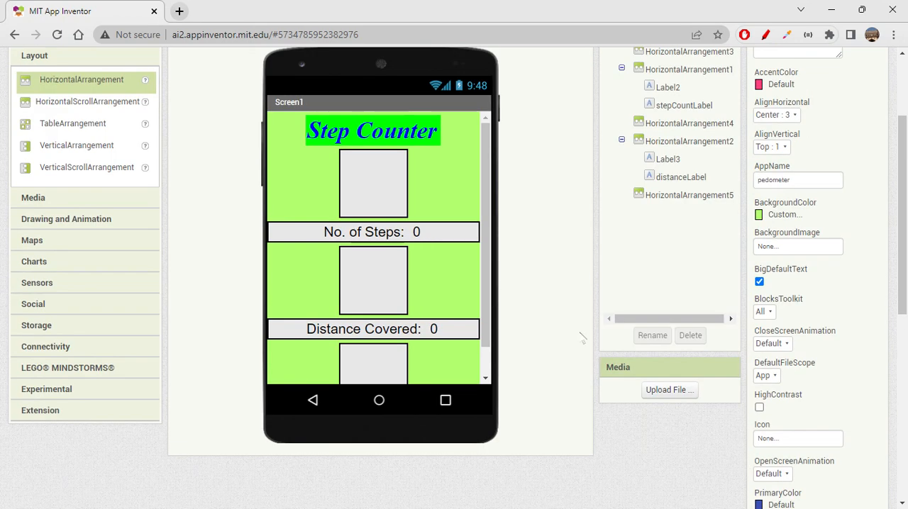
scroll(down, 3)
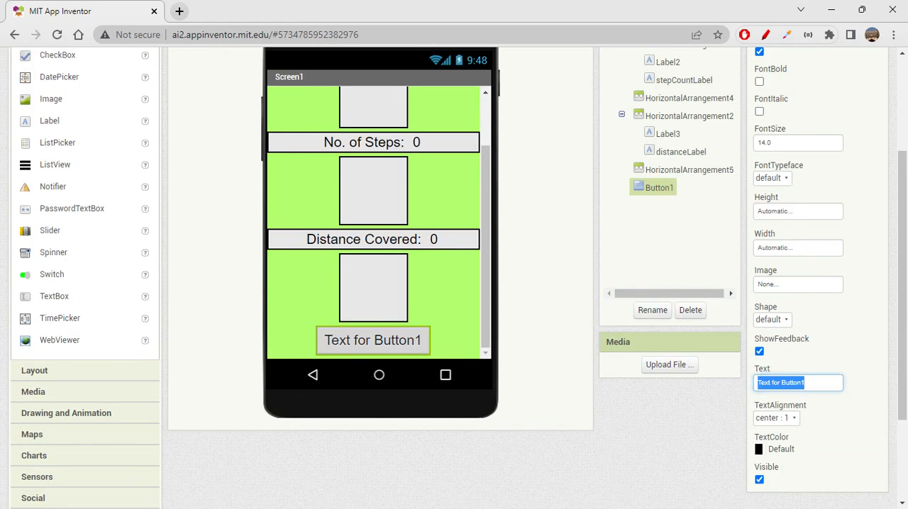
mouse_move(692, 394)
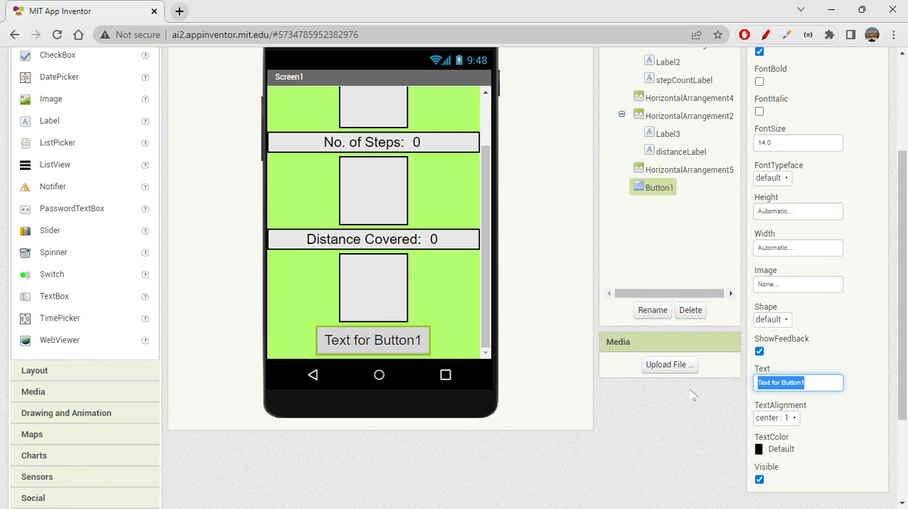
Set the button text to 'Start Counting' and give it a rounded shape
text(Cd)
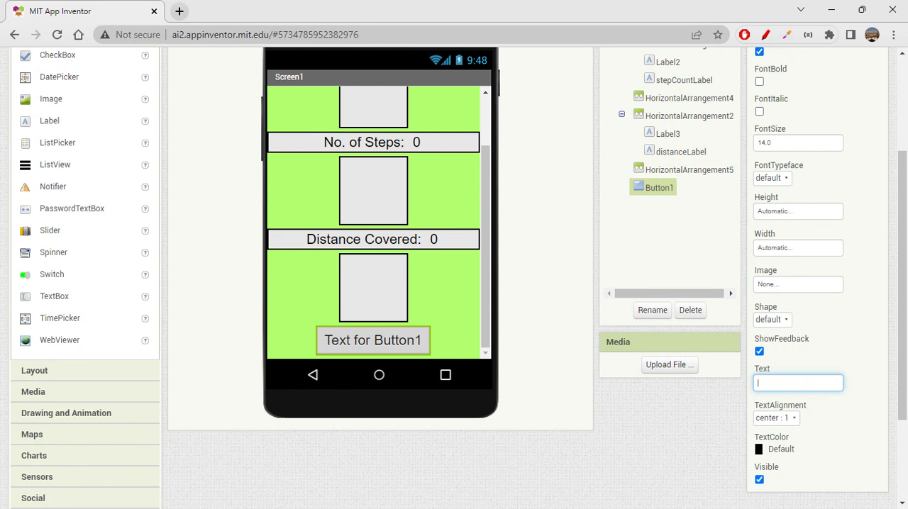
text(Start Counting)
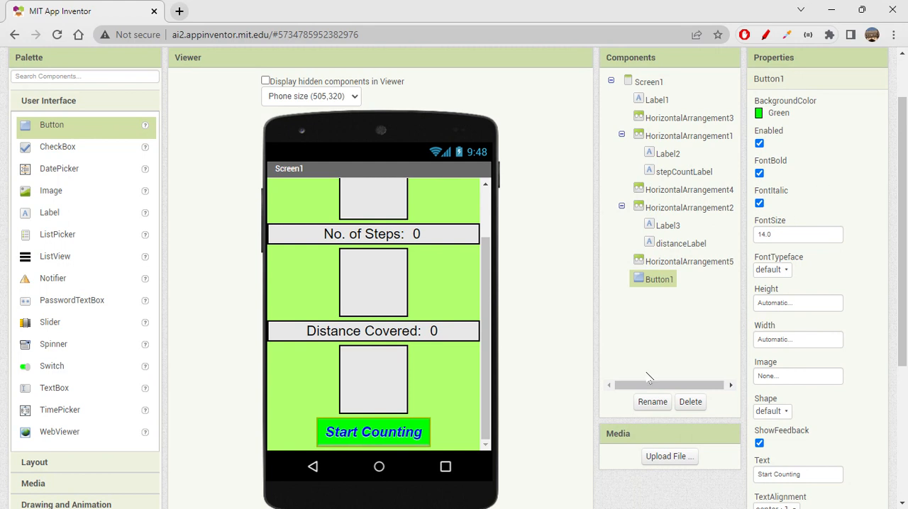
scroll(down, 3)
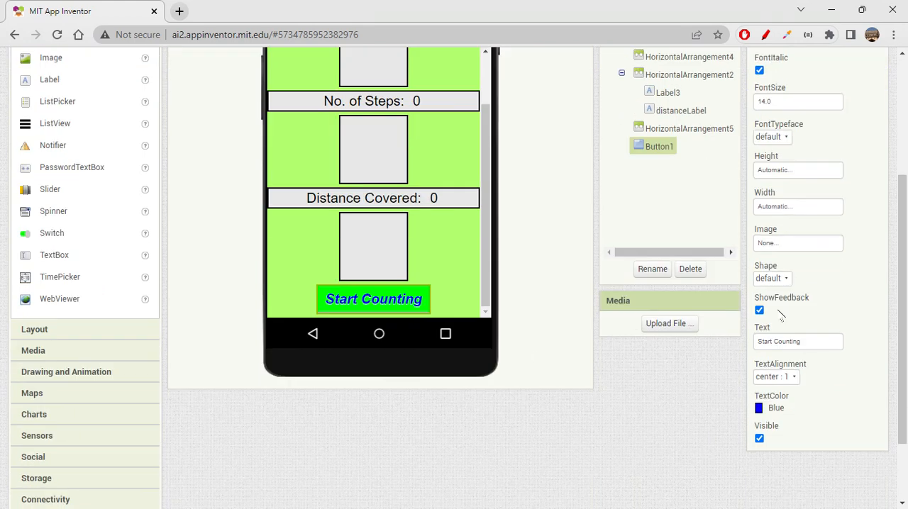
click(772, 278)
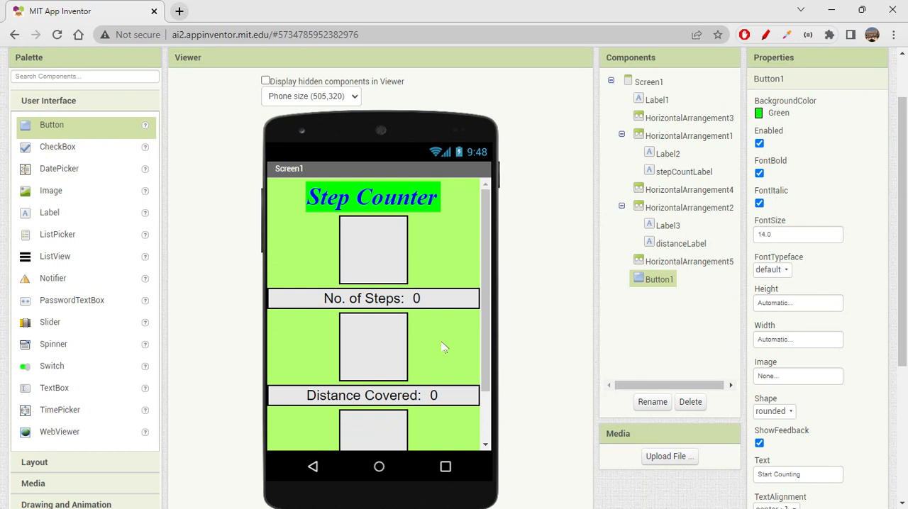
Change Screen1's AlignVertical from Top to Center
scroll(down, 3)
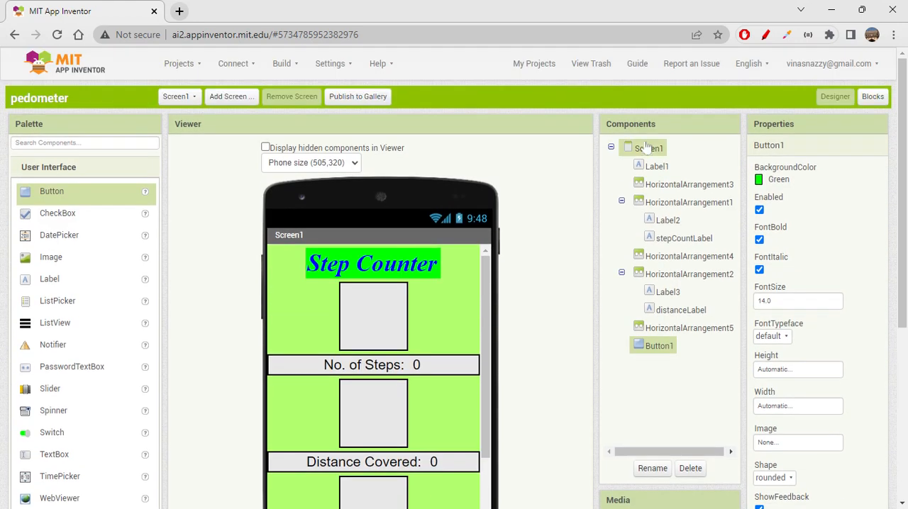
click(648, 148)
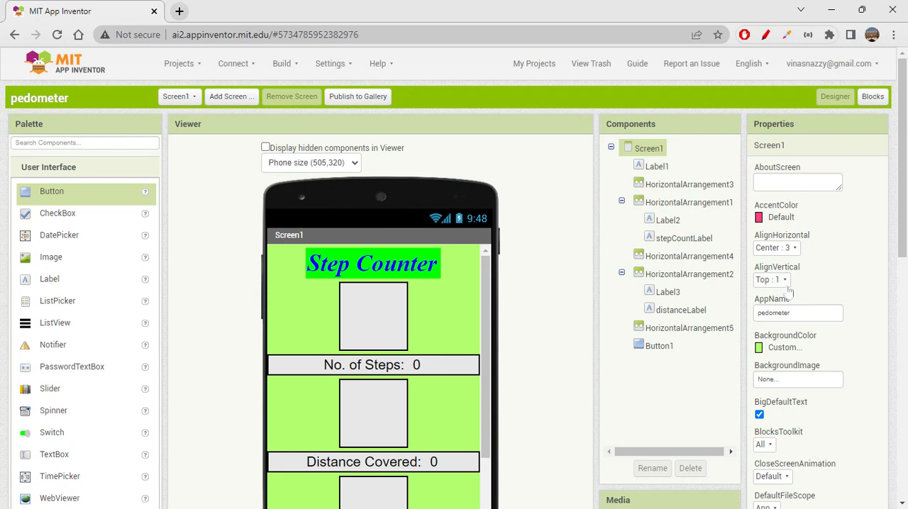
click(772, 279)
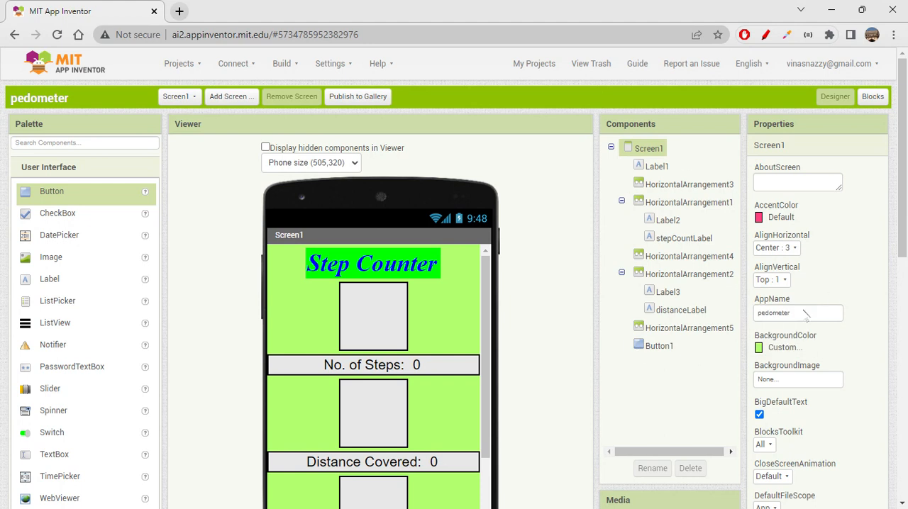
scroll(down, 3)
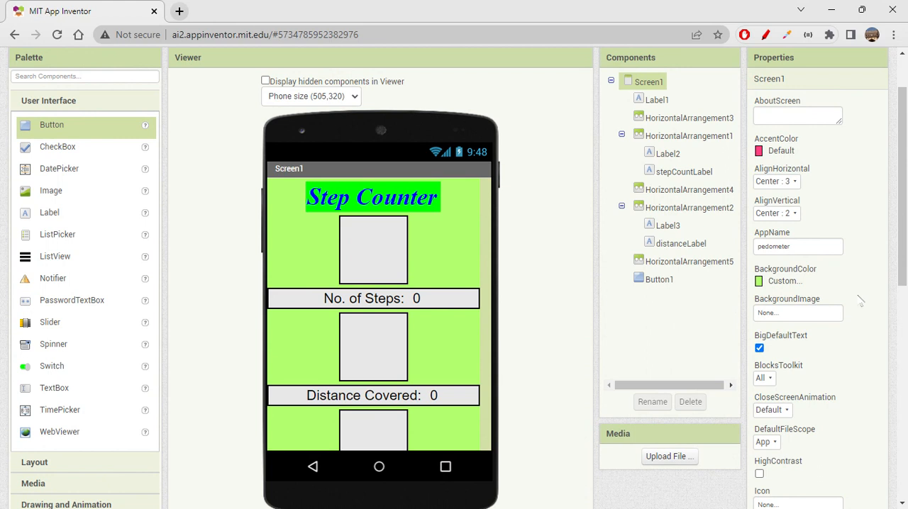
mouse_move(859, 300)
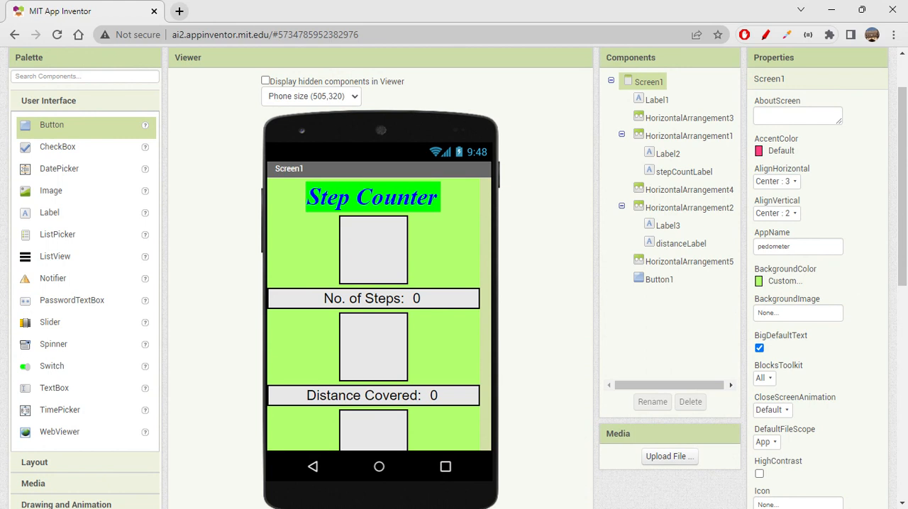
mouse_move(289, 113)
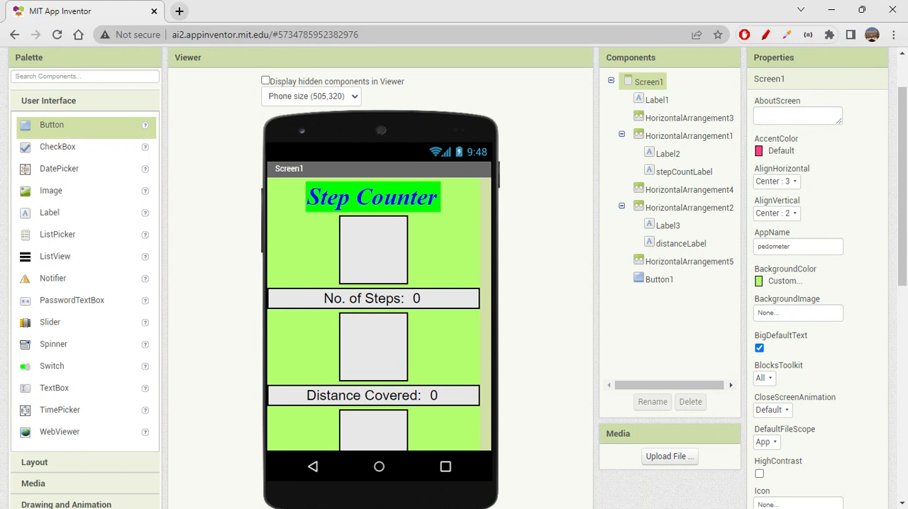
mouse_move(825, 326)
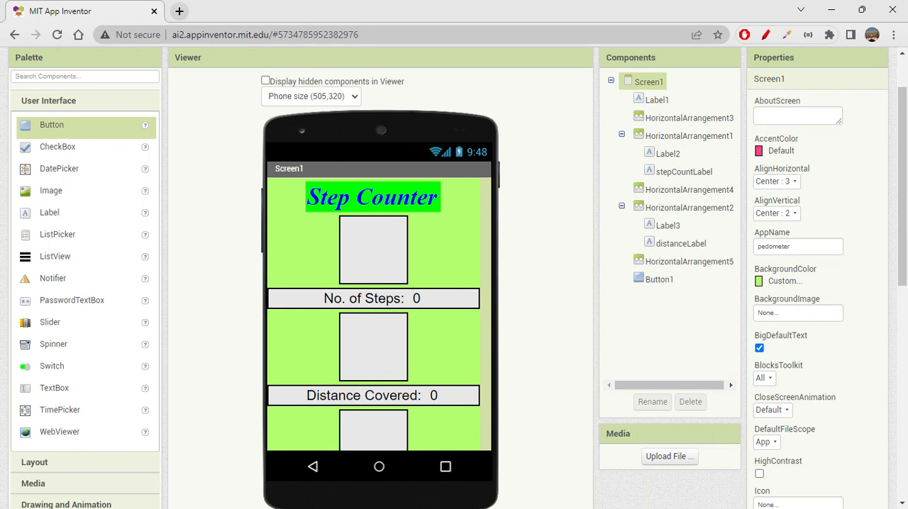
mouse_move(570, 343)
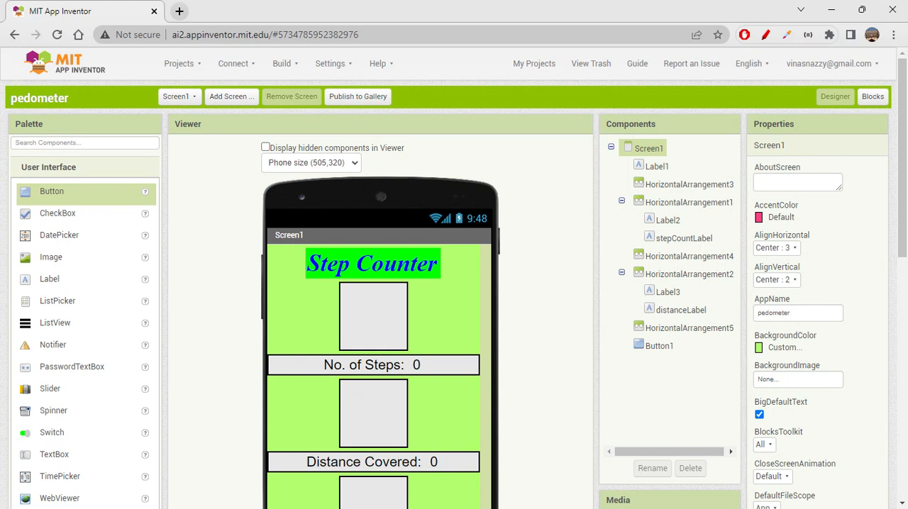
mouse_move(872, 96)
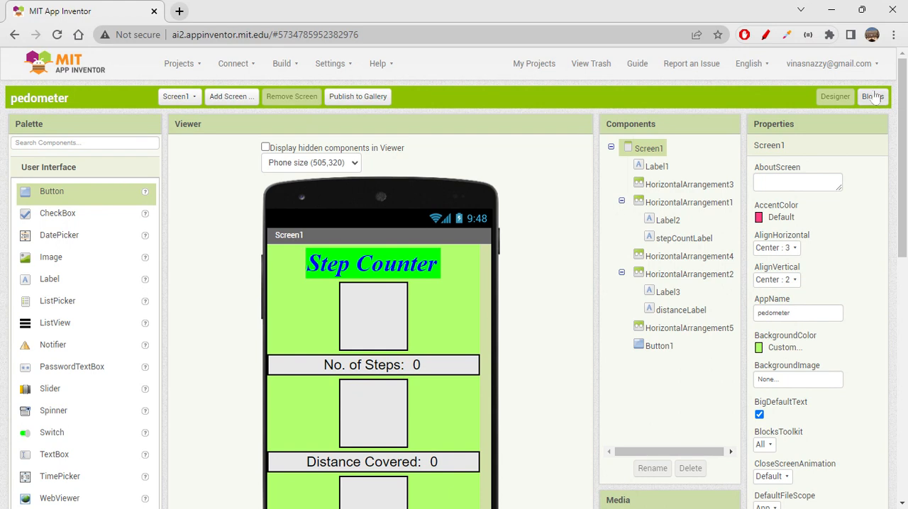
click(871, 97)
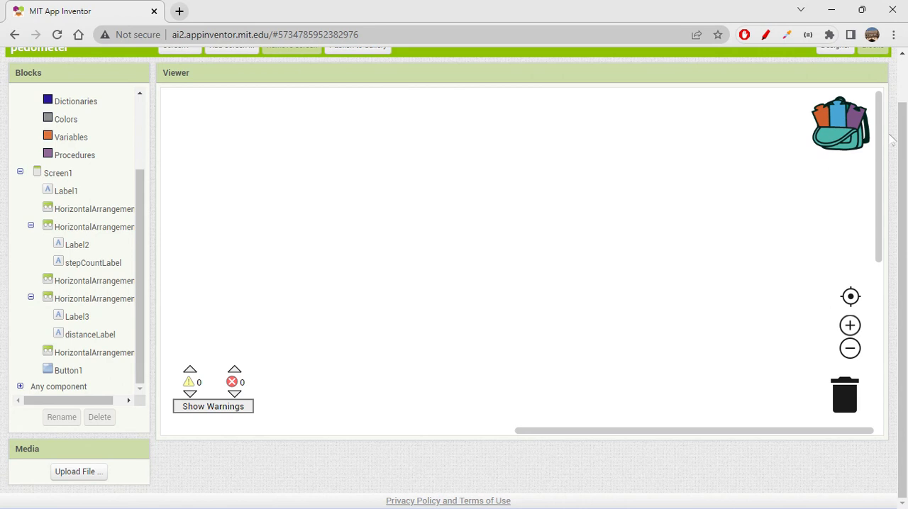
click(834, 96)
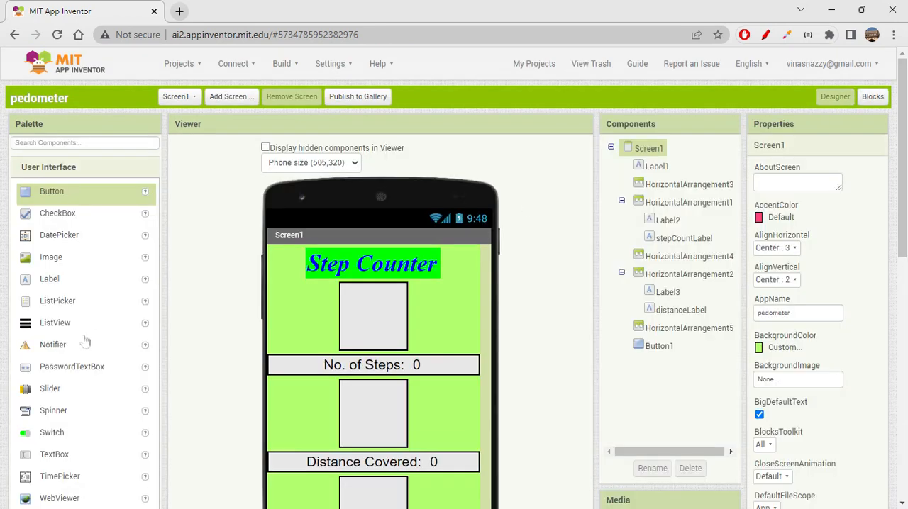
Drag a Pedometer from the Sensors palette onto the Viewer as Pedometer1
scroll(down, 3)
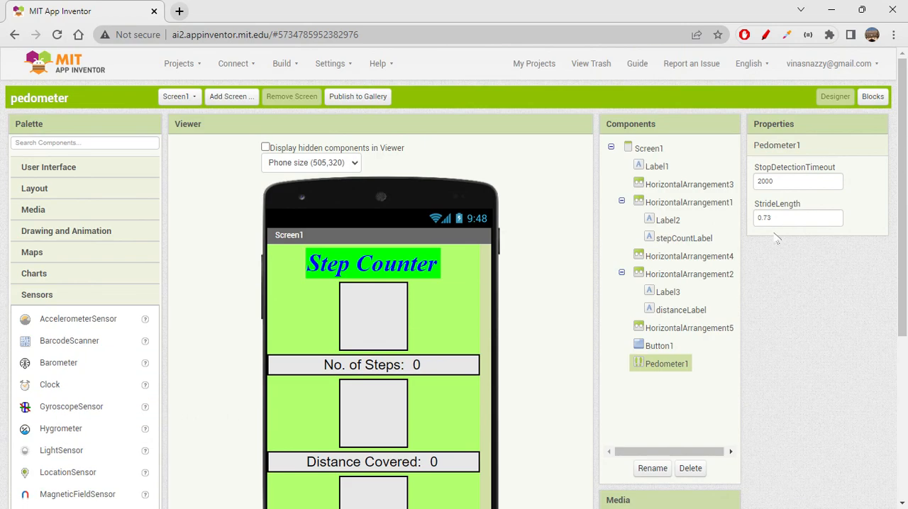
mouse_move(715, 227)
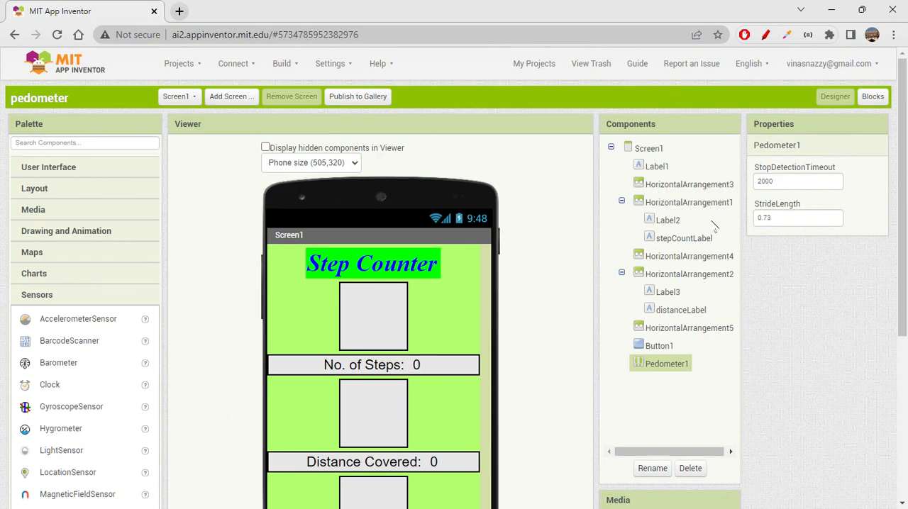
mouse_move(830, 206)
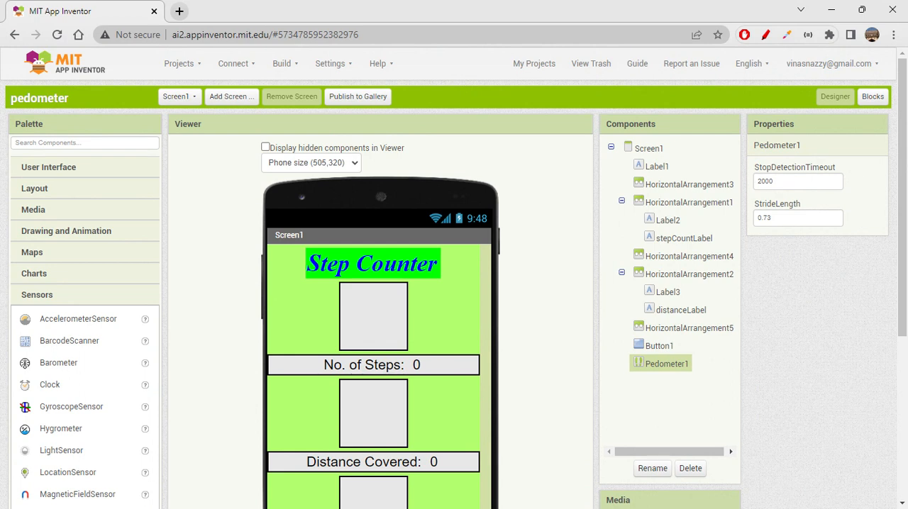
mouse_move(817, 287)
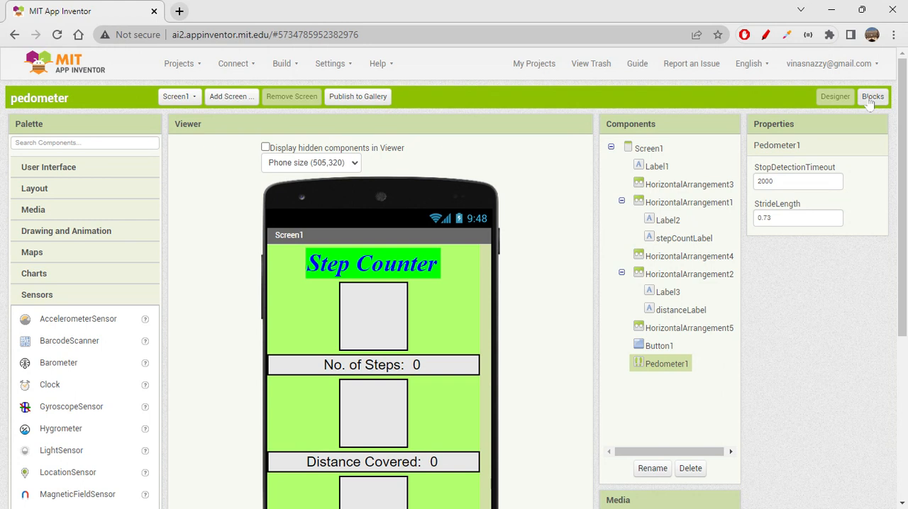
Copy Button1 as Button2 and set its Text to 'Stop Counting'
click(872, 96)
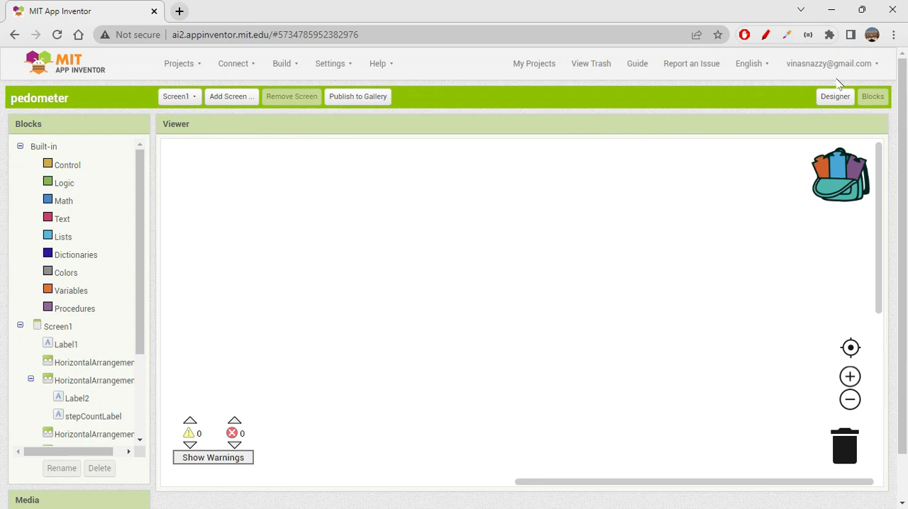
click(834, 96)
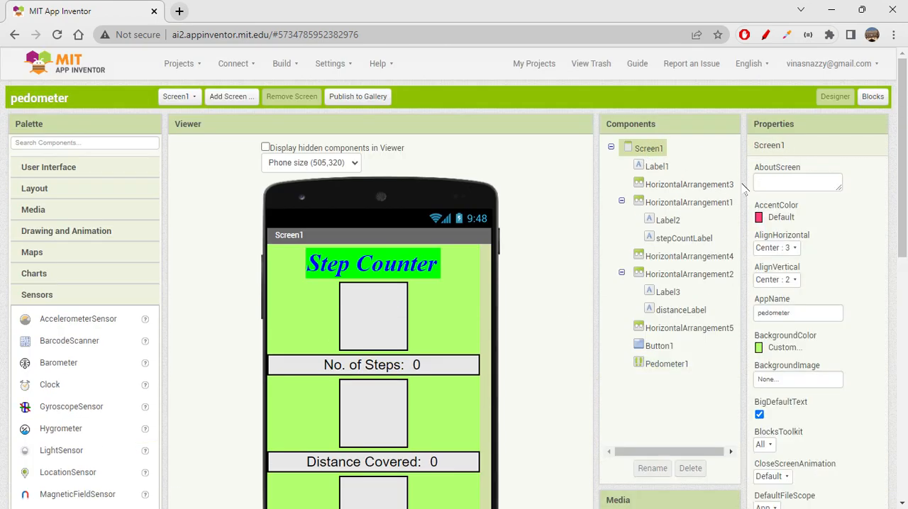
scroll(down, 3)
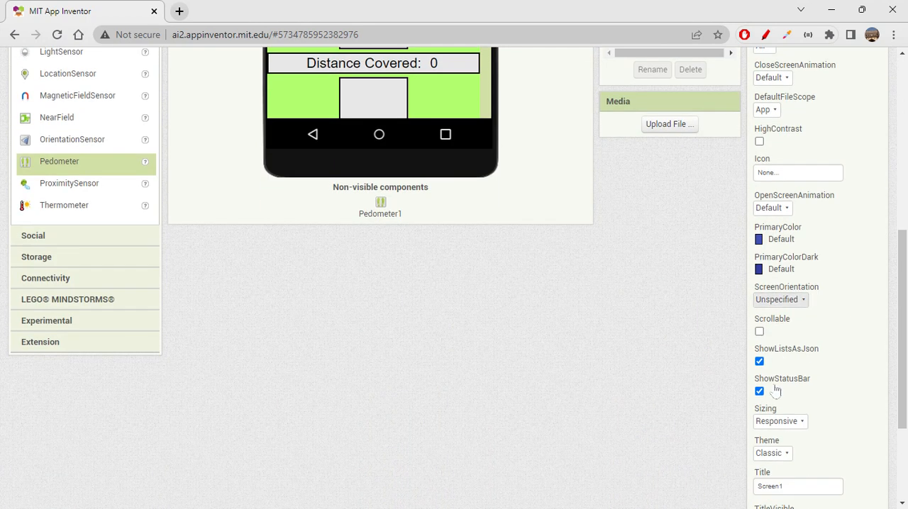
mouse_move(721, 345)
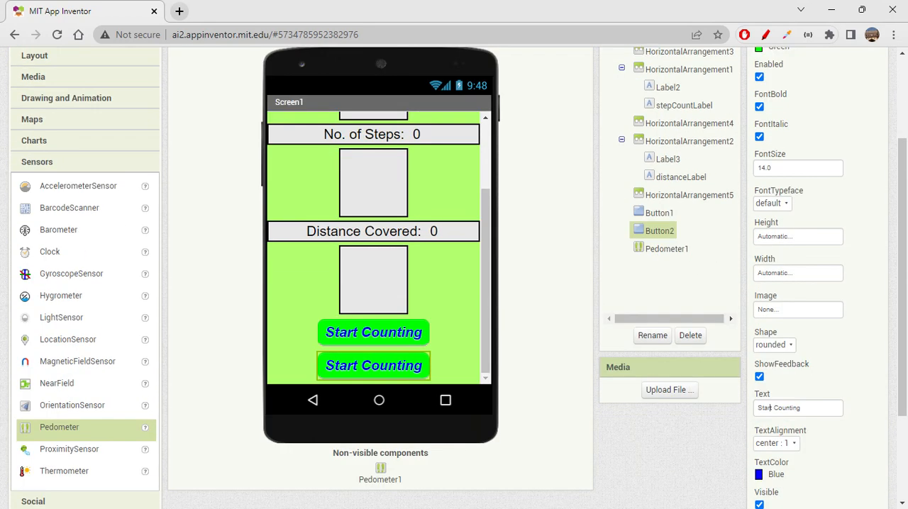
click(797, 407)
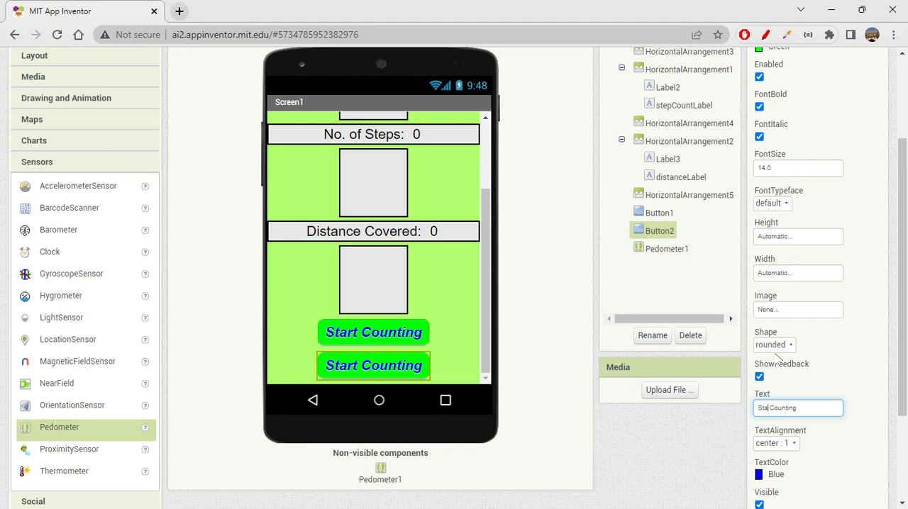
text(Stop Counting)
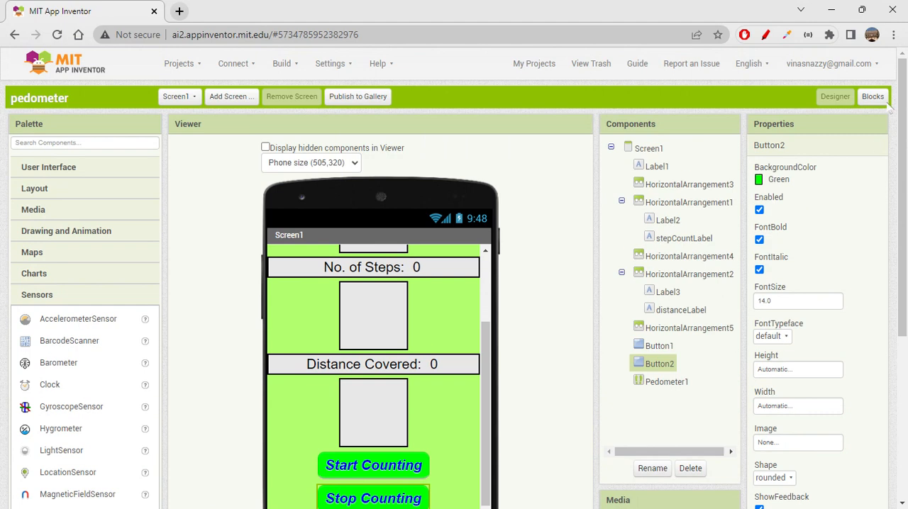
click(873, 96)
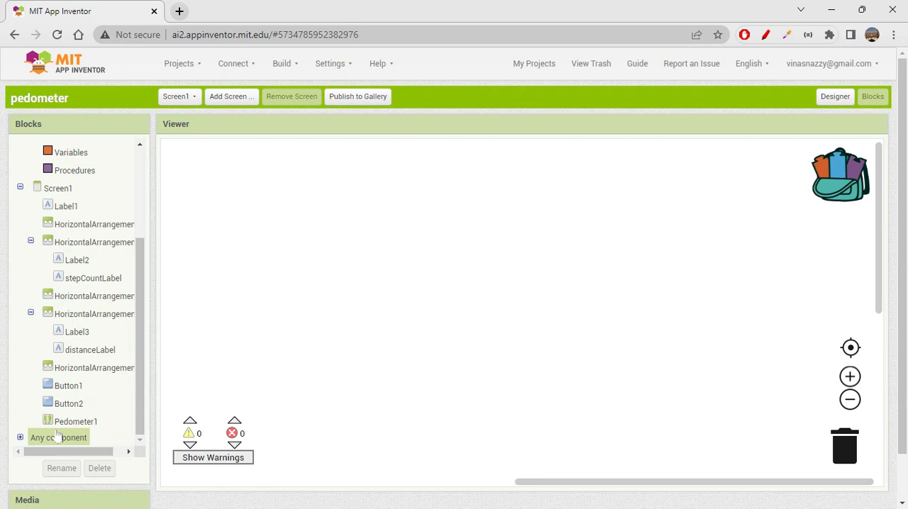
Add Button1.Click calling Pedometer1.Start and Button2.Click calling Pedometer1.Stop
click(68, 385)
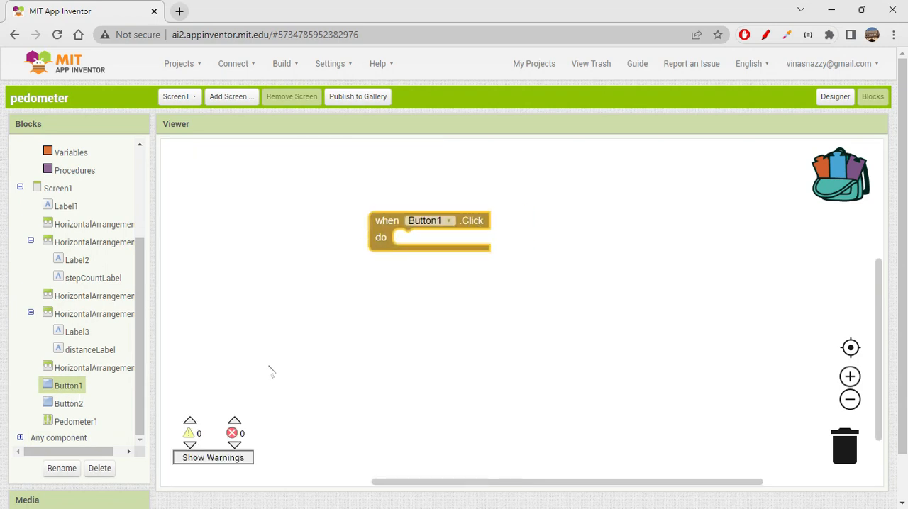
click(75, 421)
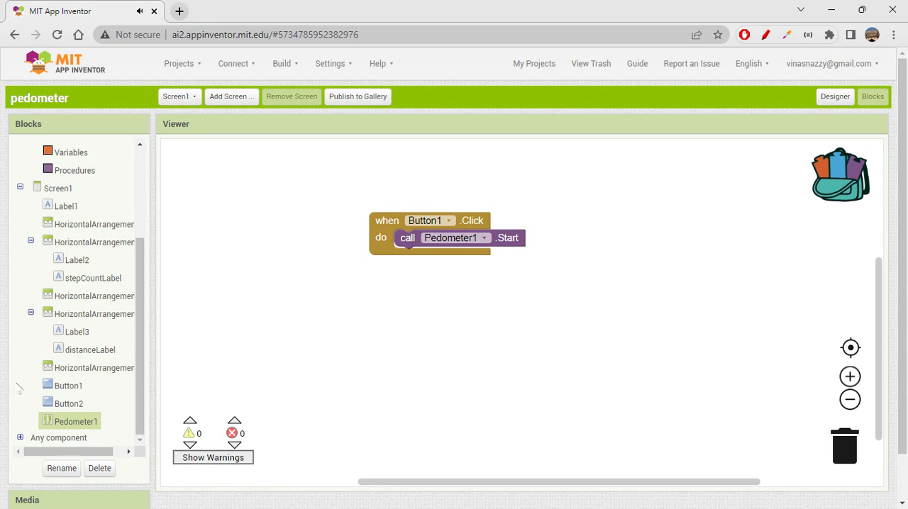
click(68, 402)
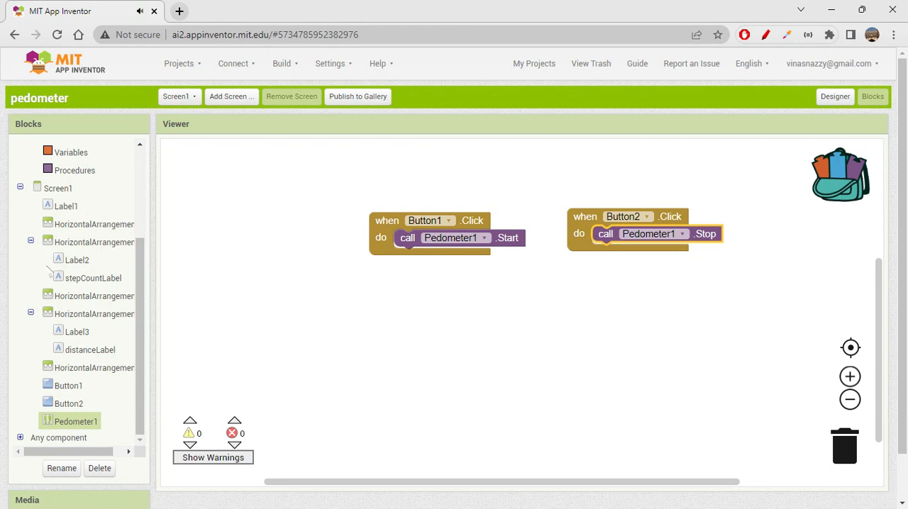
click(834, 97)
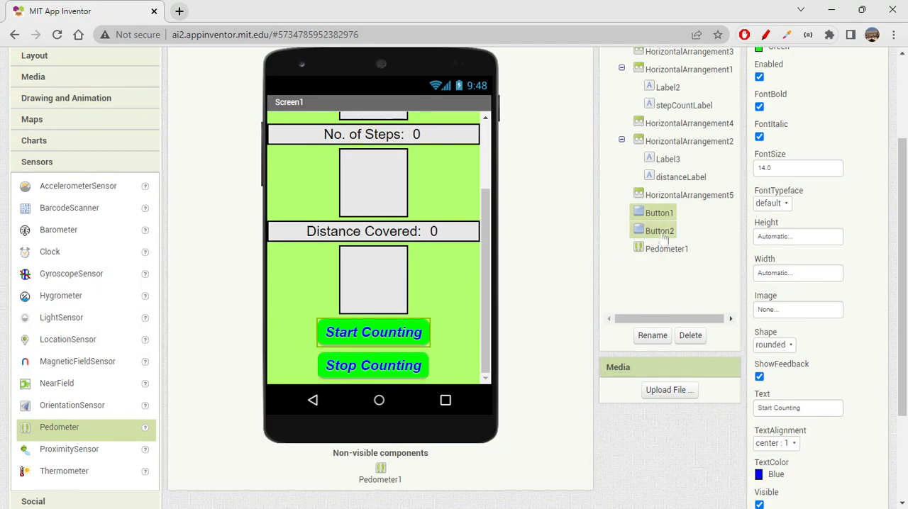
Rename Button1 to startButton
click(651, 336)
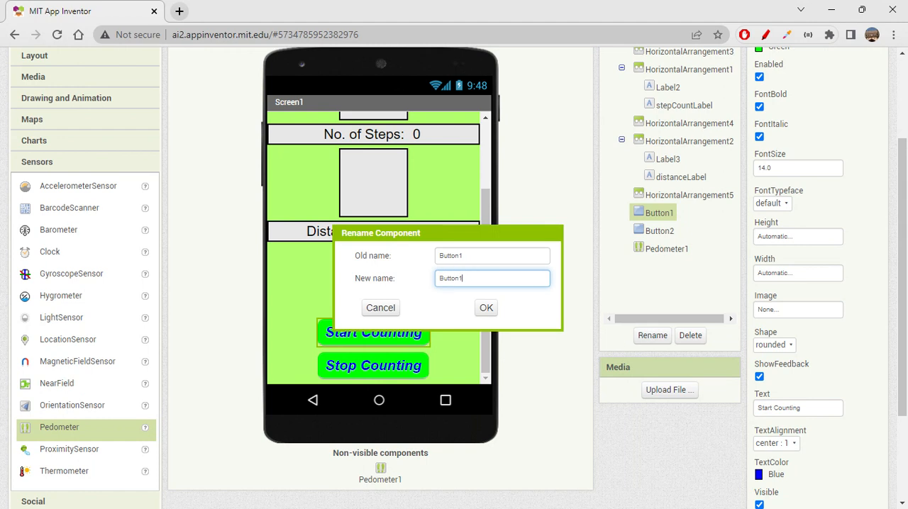
text(sButton)
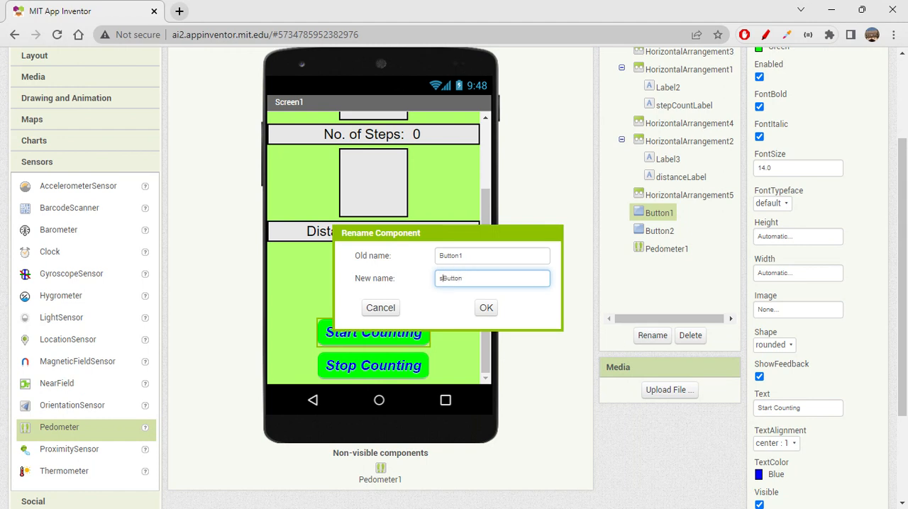
text(tartButton)
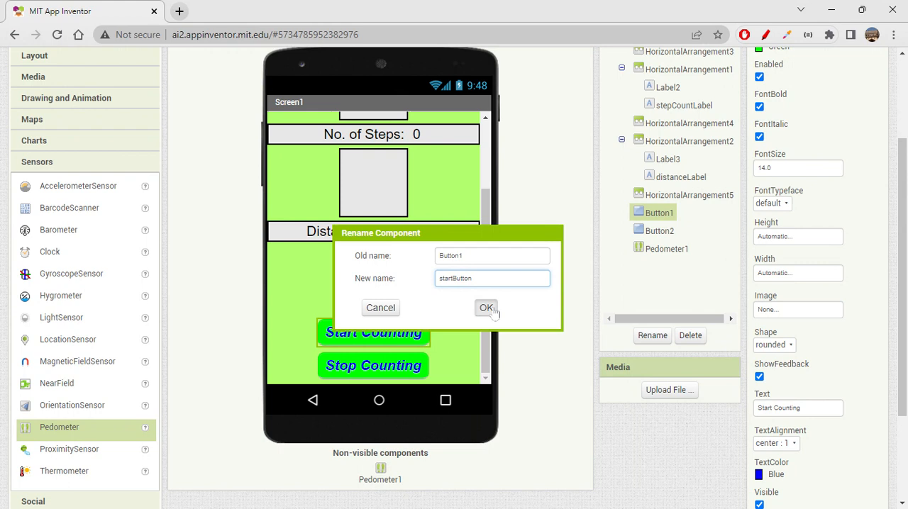
click(485, 307)
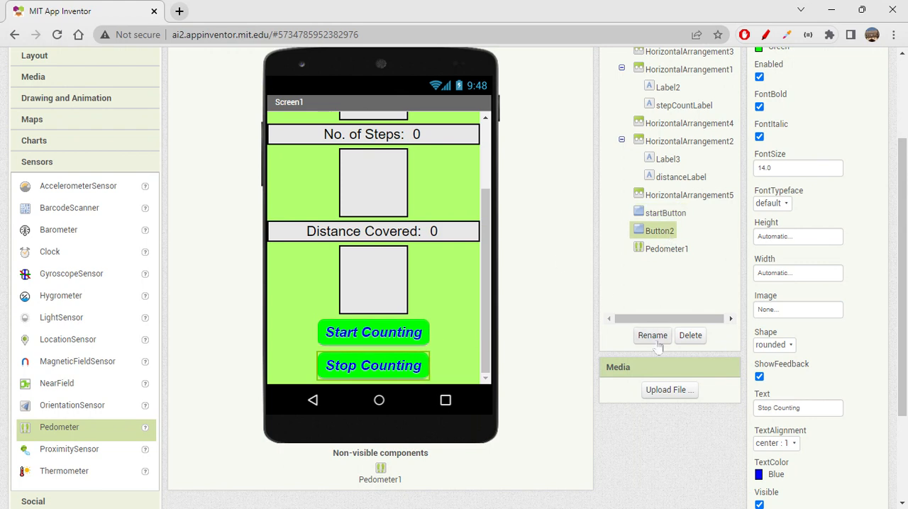
Rename Button2 to stopButton and its copy to resetButton
click(651, 336)
text(stopButton)
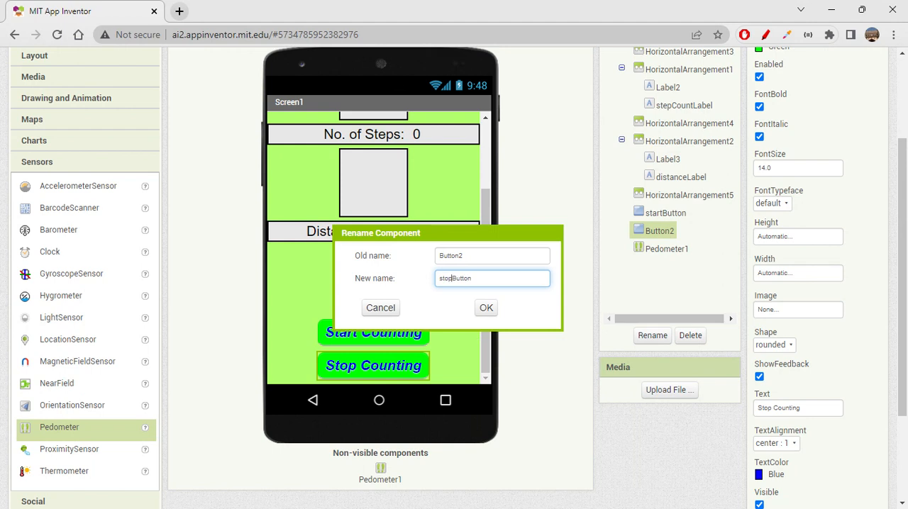
click(485, 306)
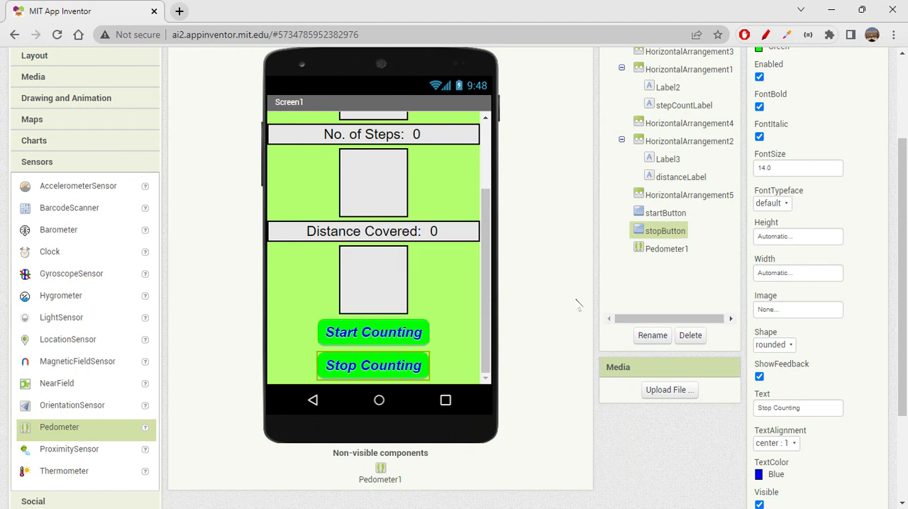
mouse_move(683, 319)
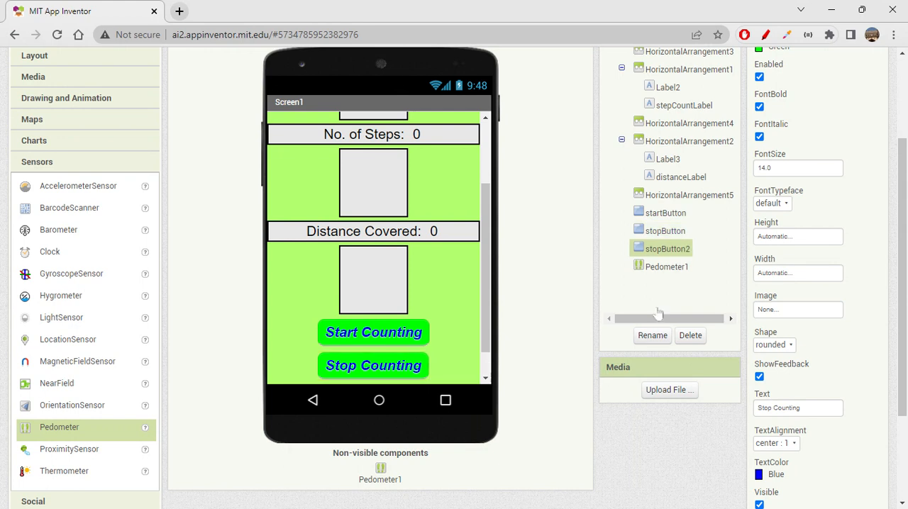
click(651, 336)
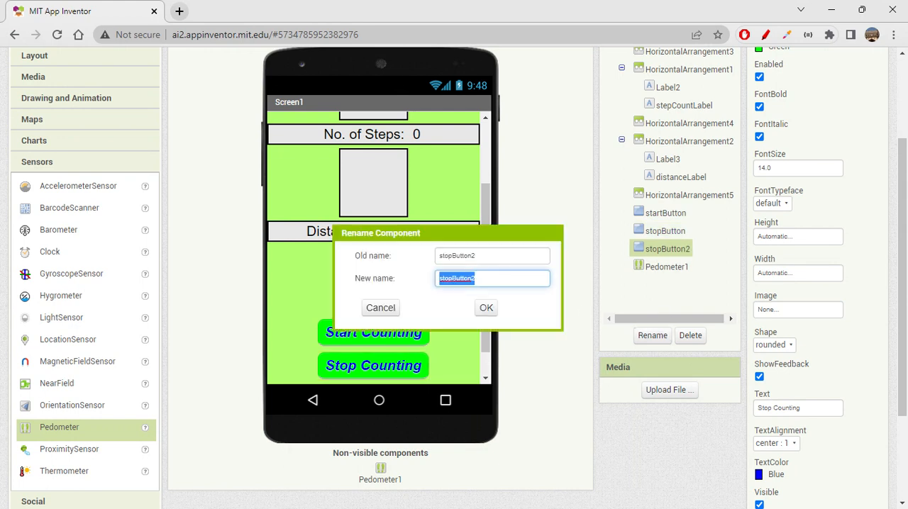
text(stopButton)
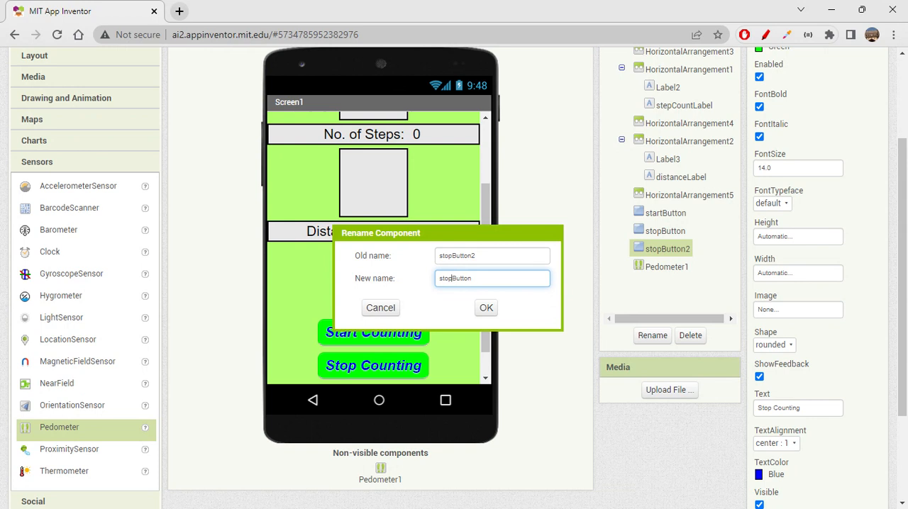
text(Button)
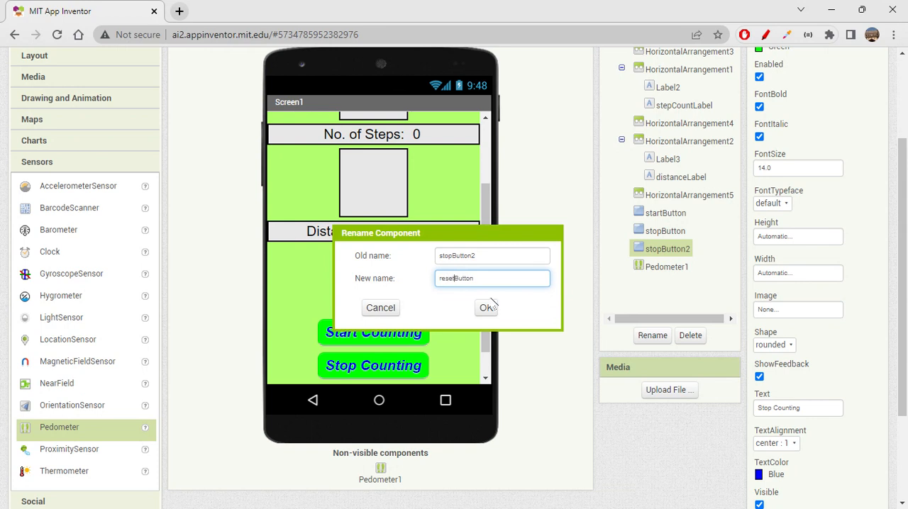
click(485, 306)
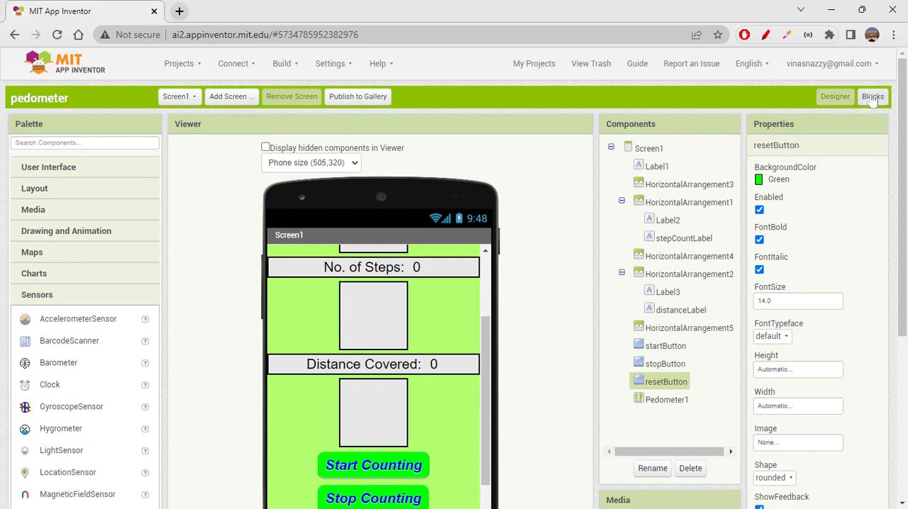
Replace the Stop call in resetButton.Click with call Pedometer1.Reset
click(871, 97)
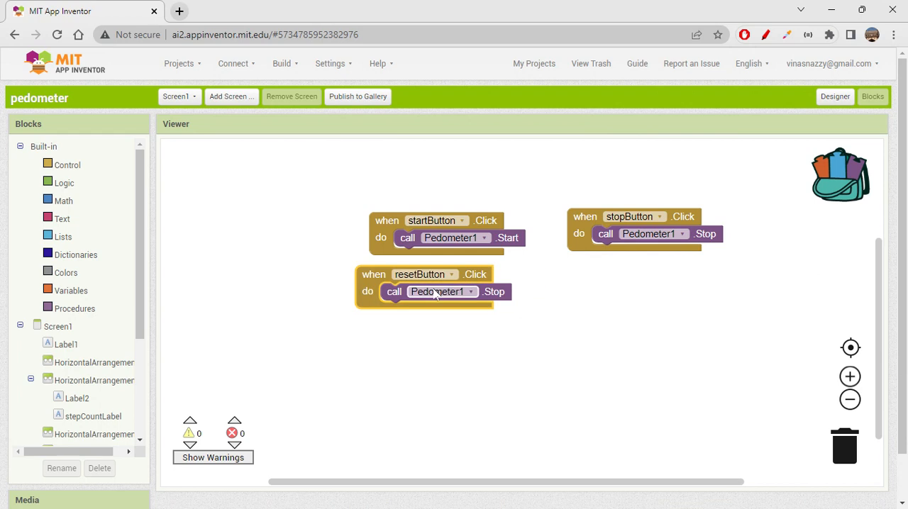
drag(437, 292, 604, 435)
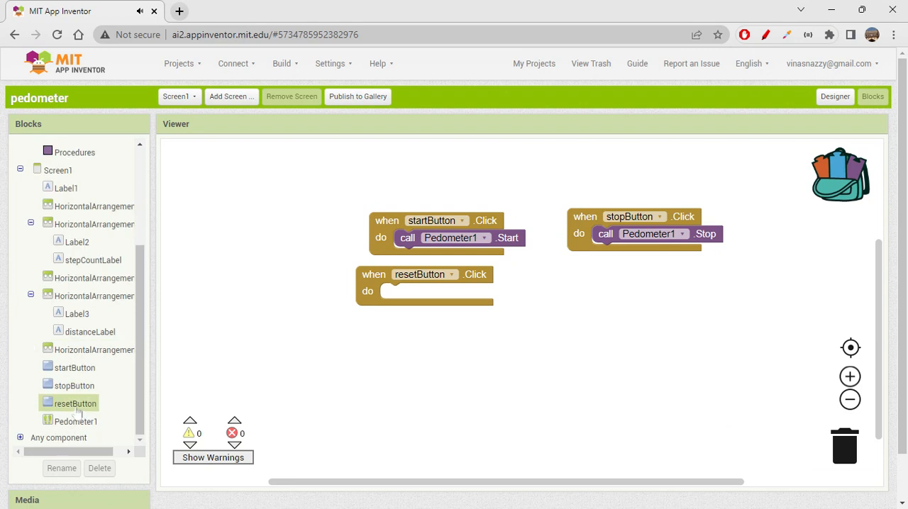
click(77, 421)
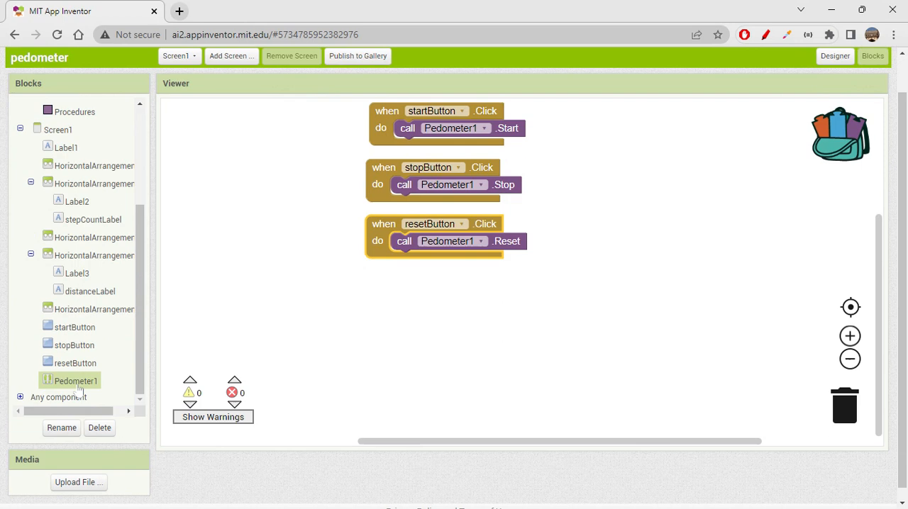
scroll(down, 3)
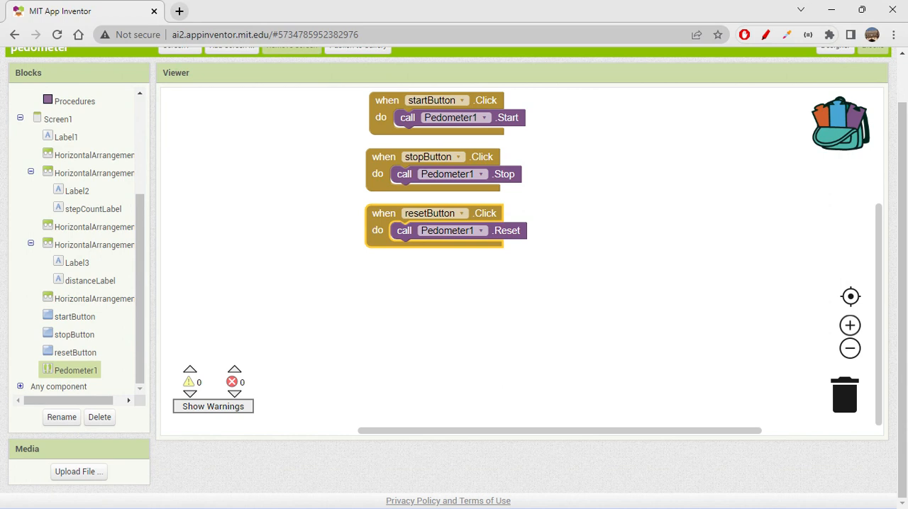
Add Pedometer1.WalkStep handler setting stepCountLabel.Text to walkSteps
click(94, 208)
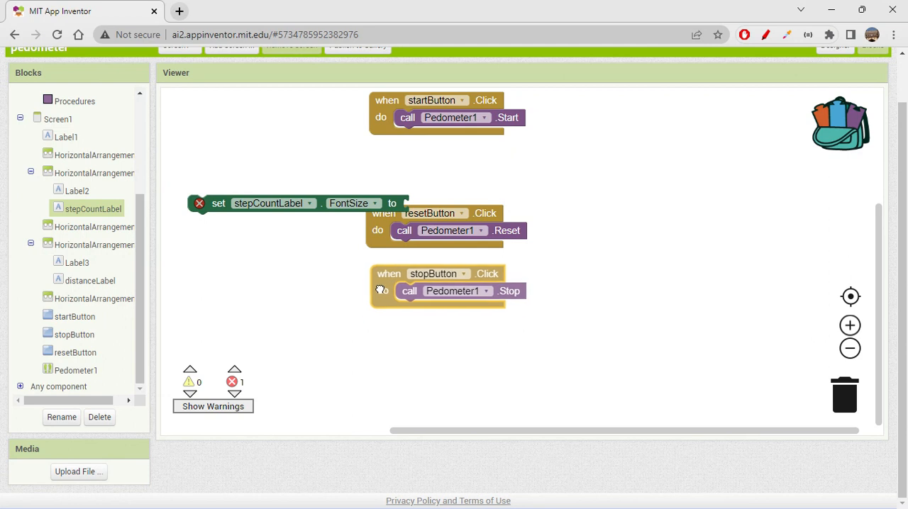
drag(218, 204, 431, 141)
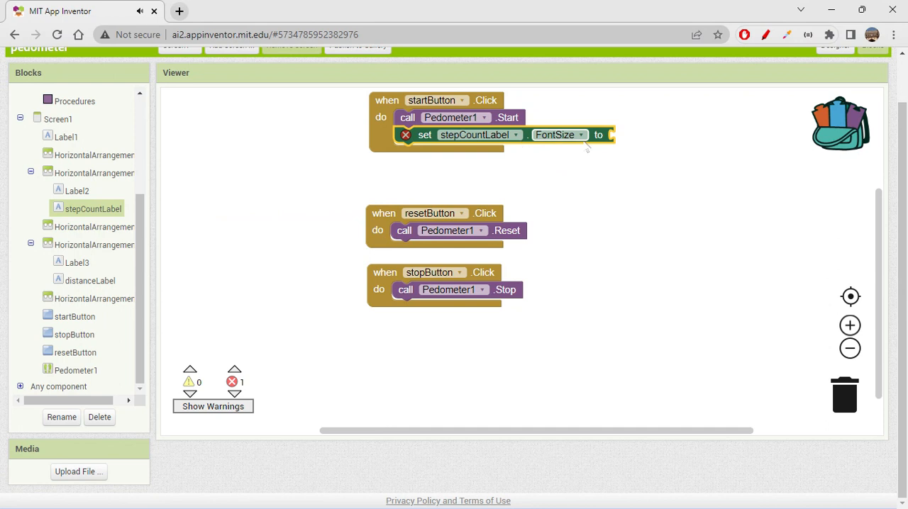
click(580, 135)
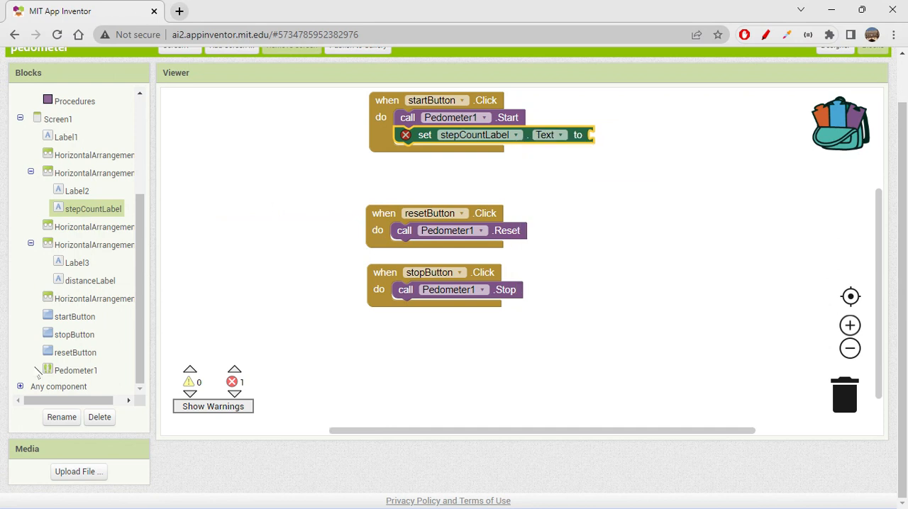
click(76, 369)
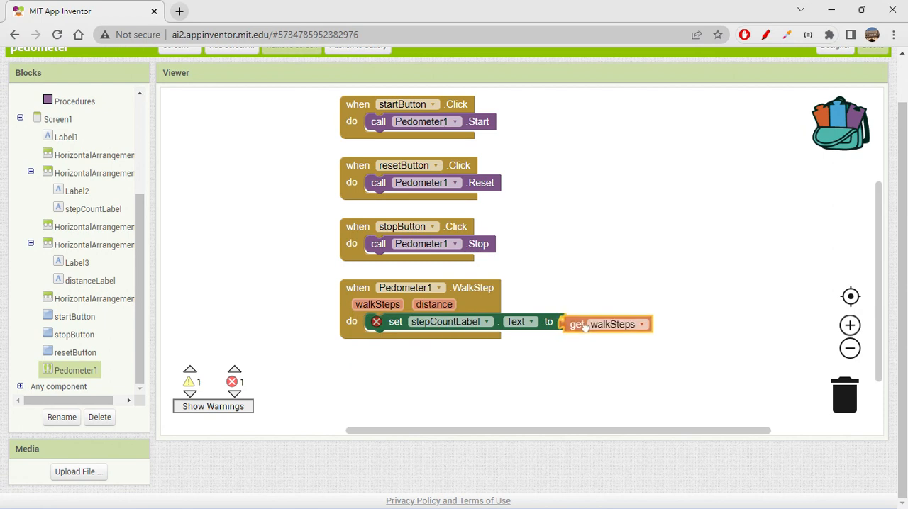
drag(607, 325, 590, 320)
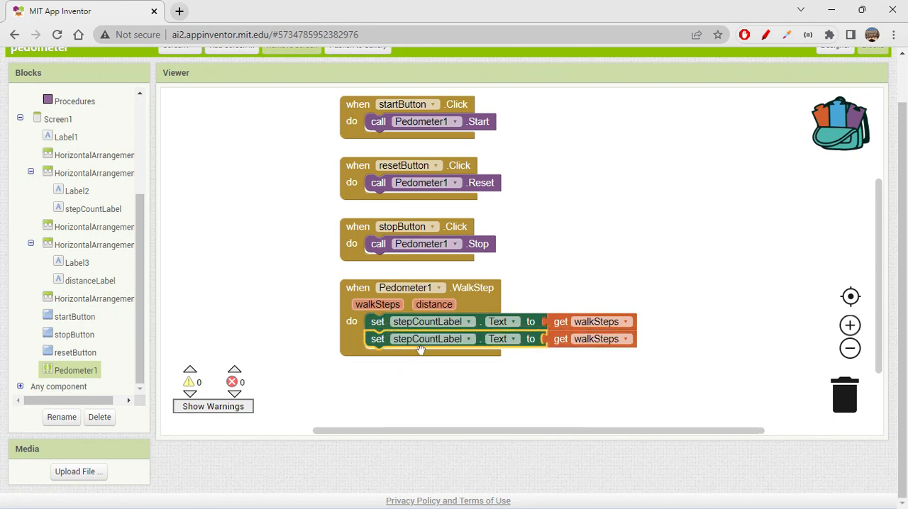
Duplicate the set block and point the copy at distanceLabel for the distance
click(466, 337)
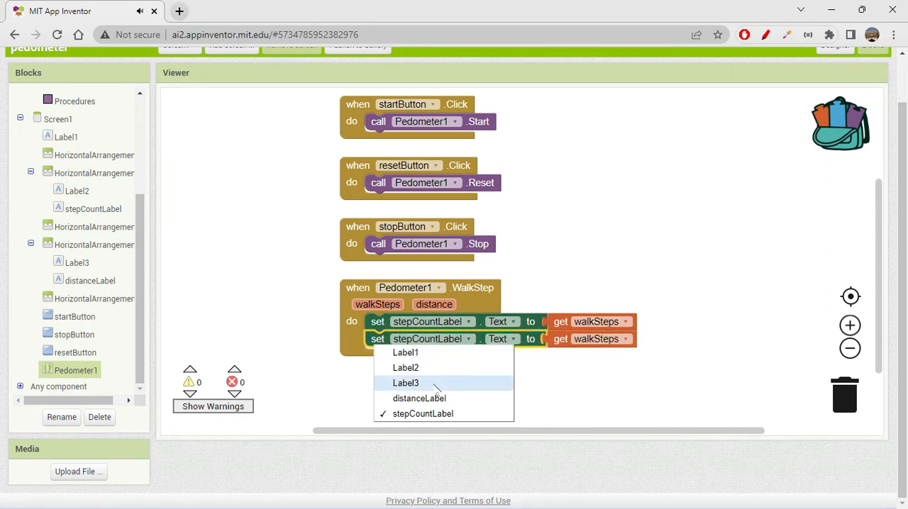
click(406, 383)
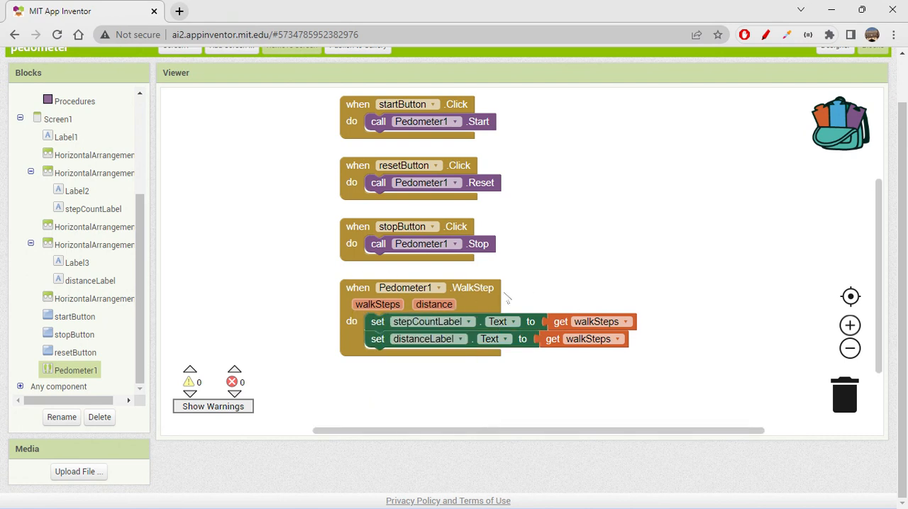
mouse_move(546, 324)
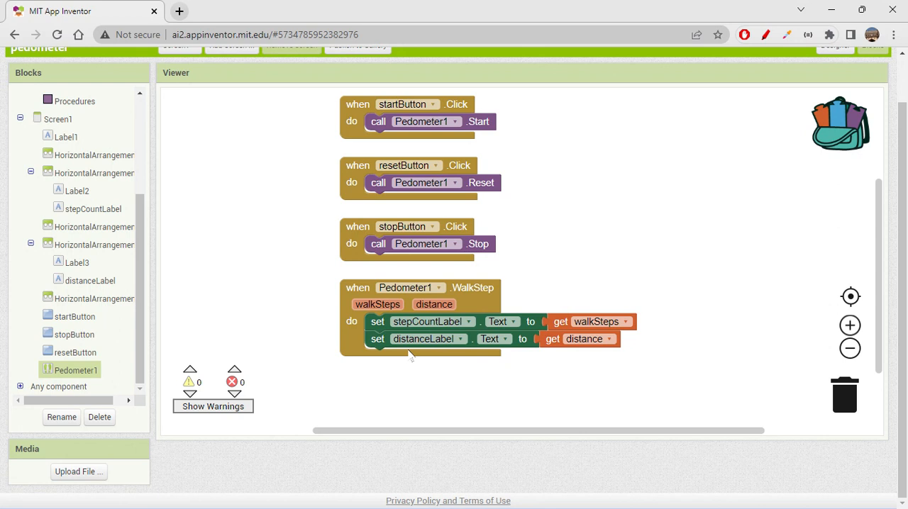
mouse_move(603, 313)
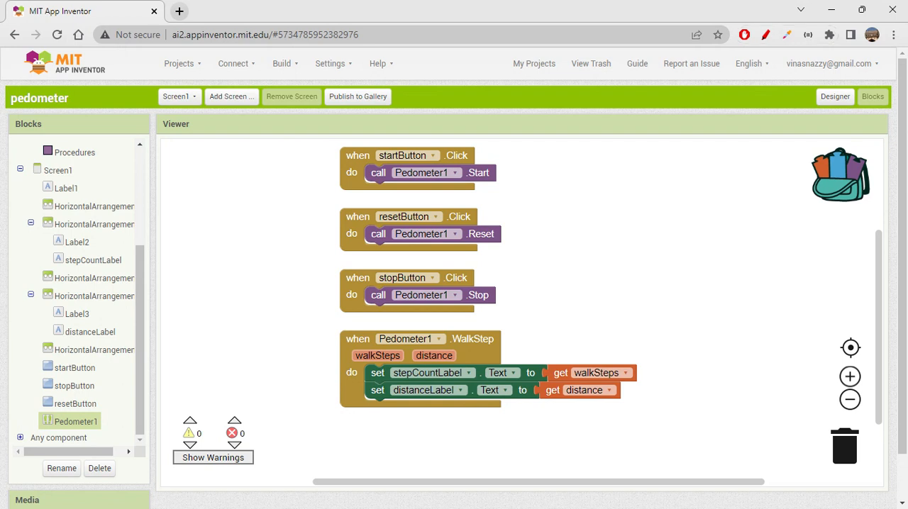
mouse_move(419, 474)
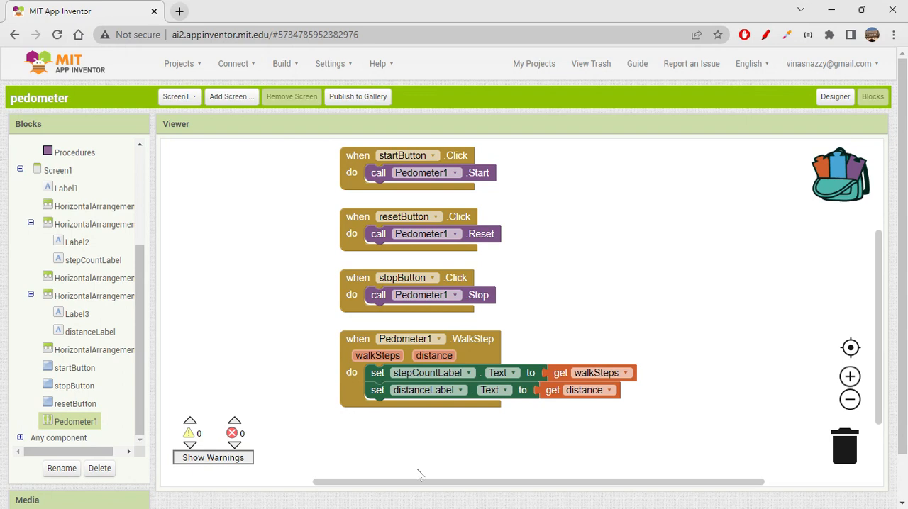